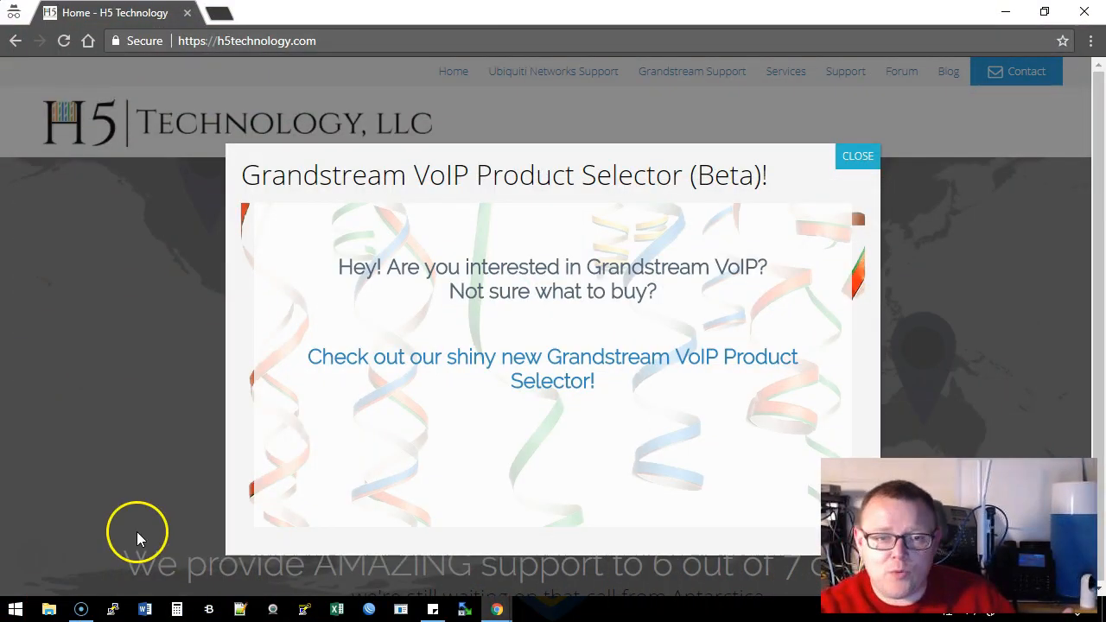
{"action": "mouse_move", "coordinate": [160, 454]}
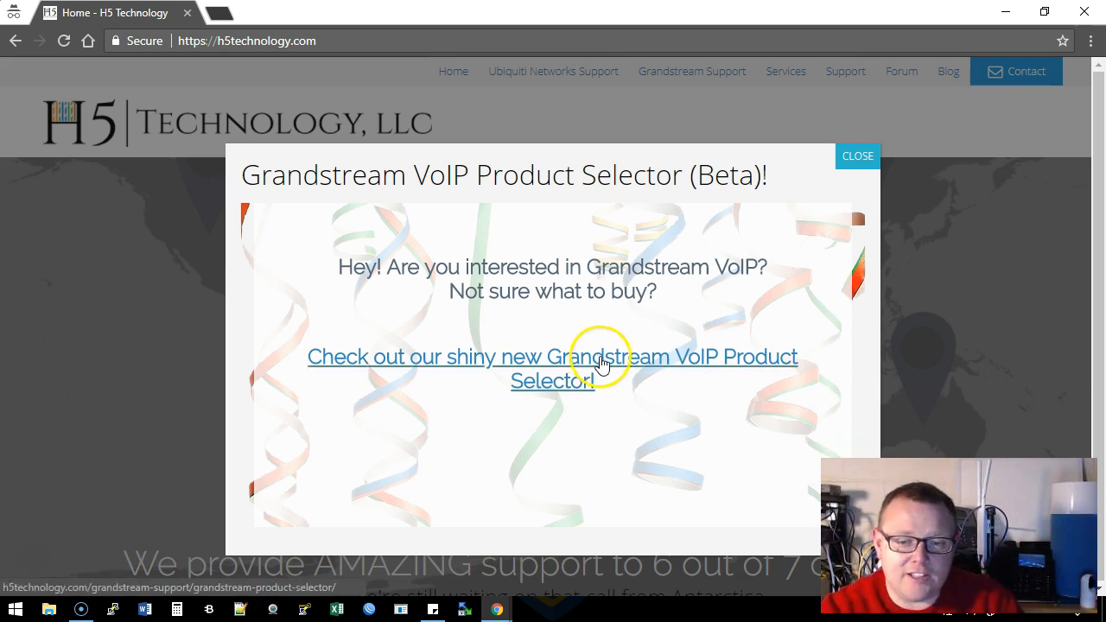
{"action": "mouse_move", "coordinate": [638, 369]}
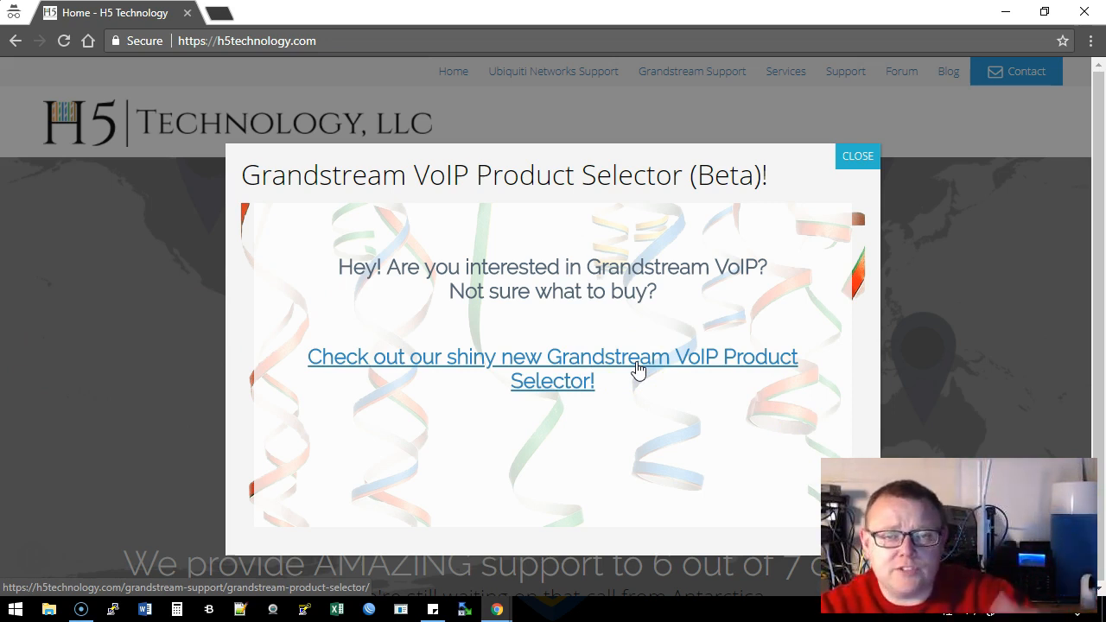
Step: Follow the popup's product selector link, then go to the Grandstream Support page
{"action": "left_click", "coordinate": [552, 357]}
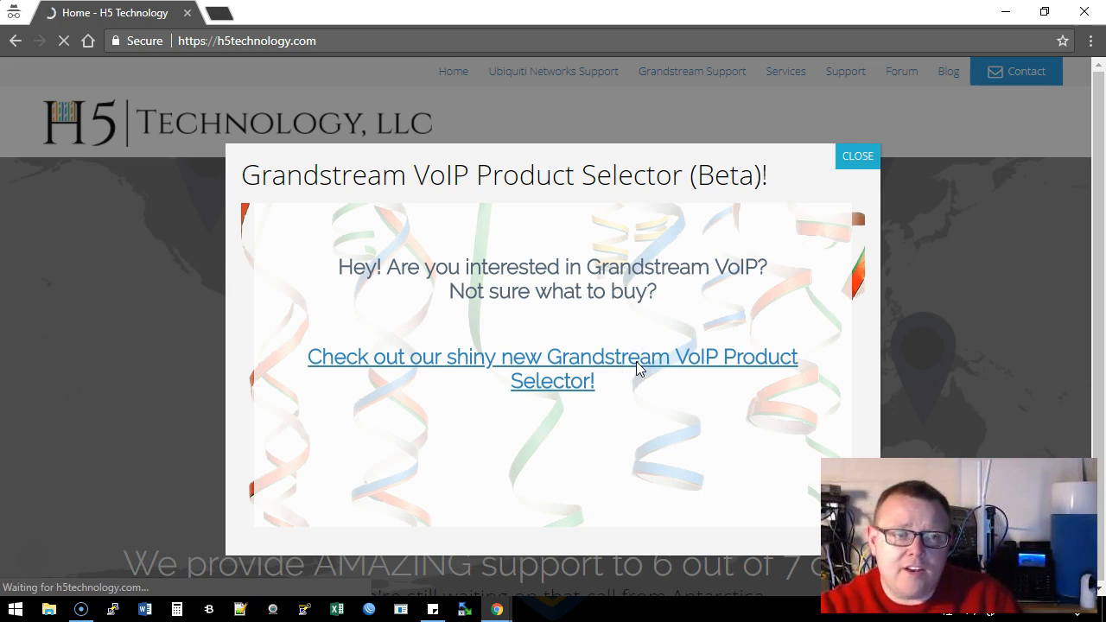
{"action": "left_click", "coordinate": [552, 369]}
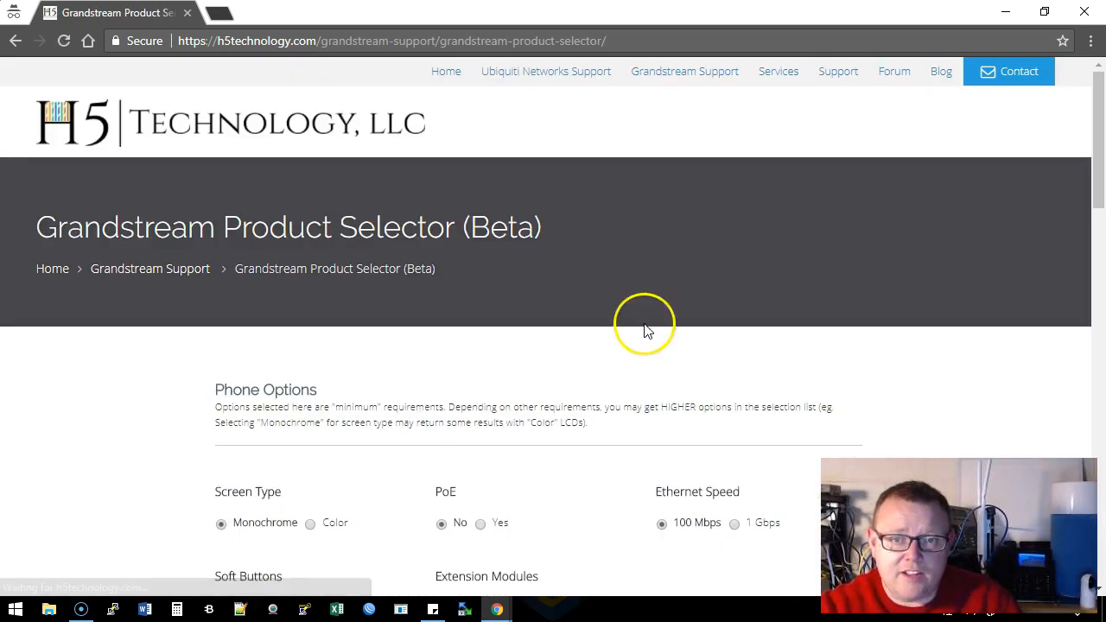
{"action": "left_click", "coordinate": [684, 70]}
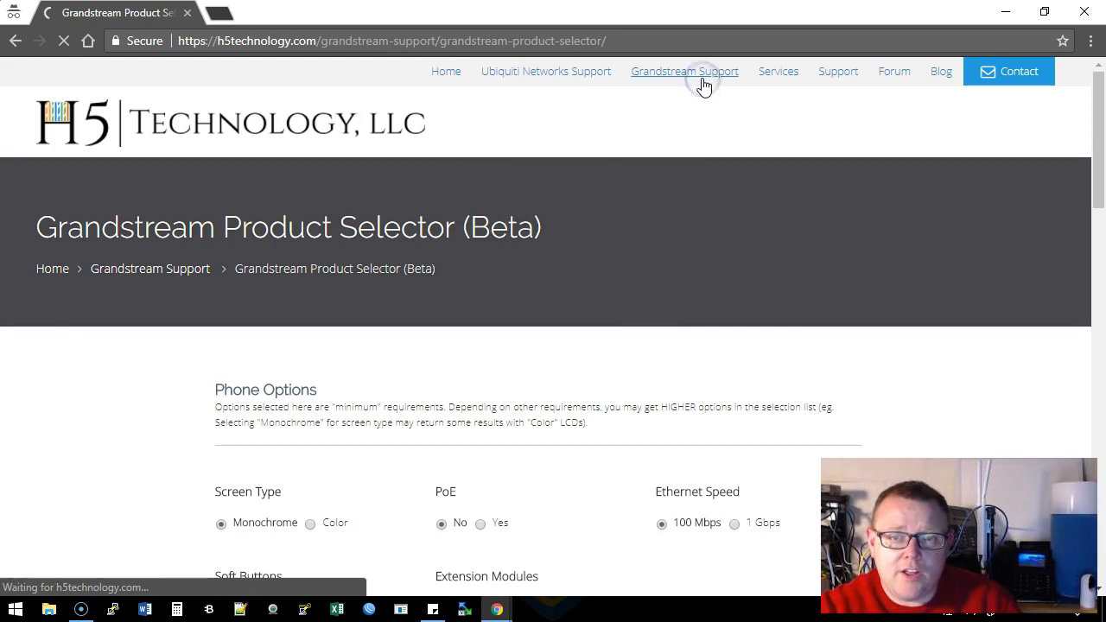
{"action": "left_click", "coordinate": [684, 71]}
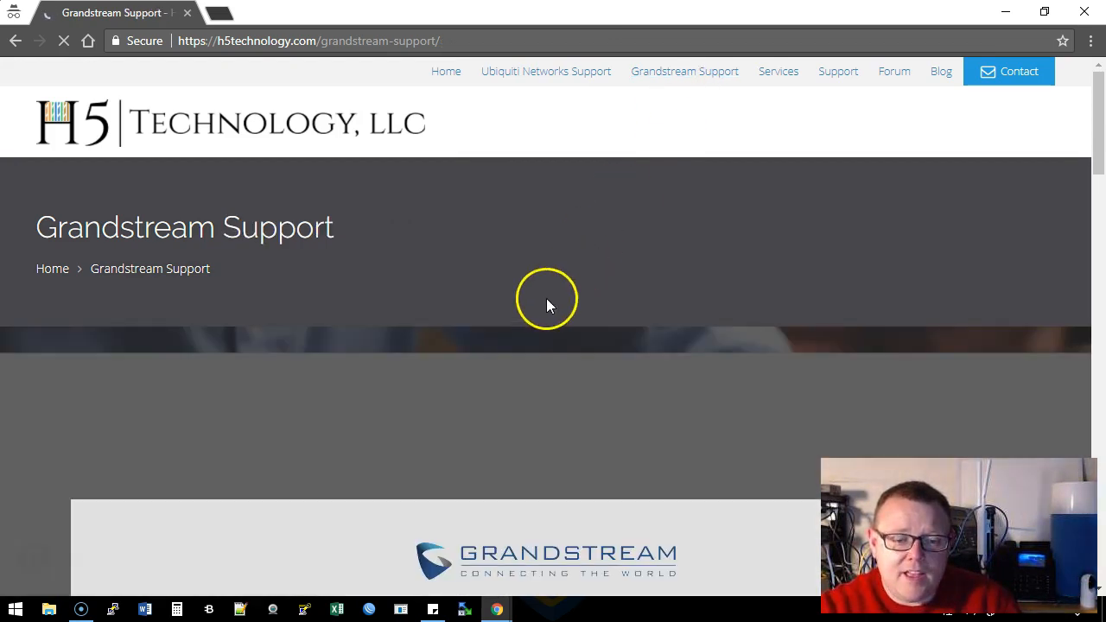
Step: Launch the Grandstream Product Selector via 'Try it out!' on the support page
{"action": "scroll", "scroll_direction": "down", "scroll_amount": 3}
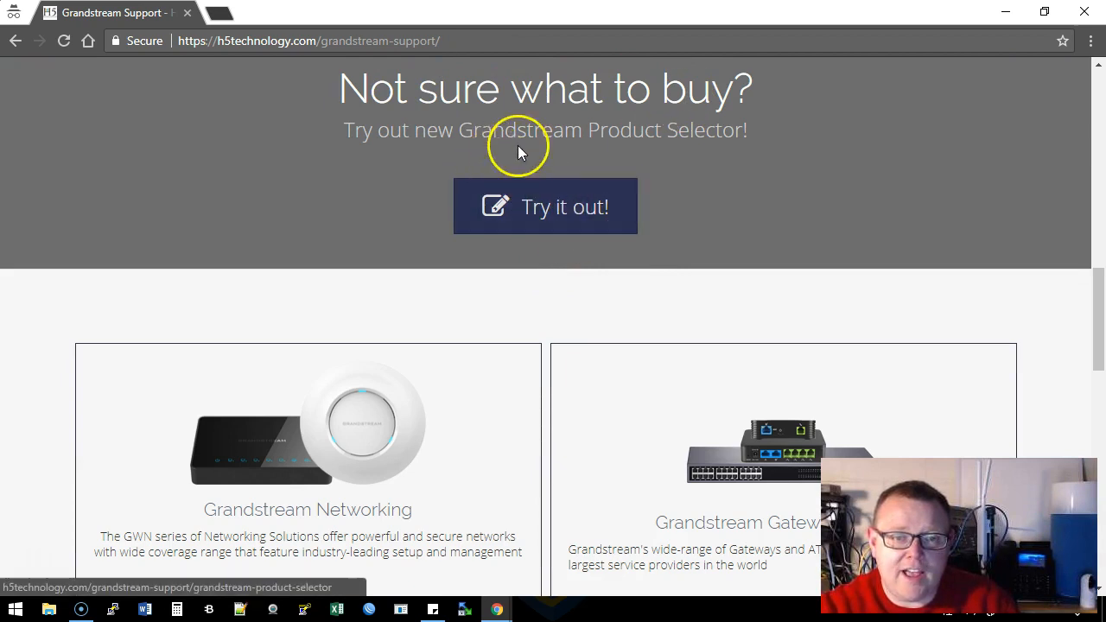
{"action": "left_click", "coordinate": [545, 207]}
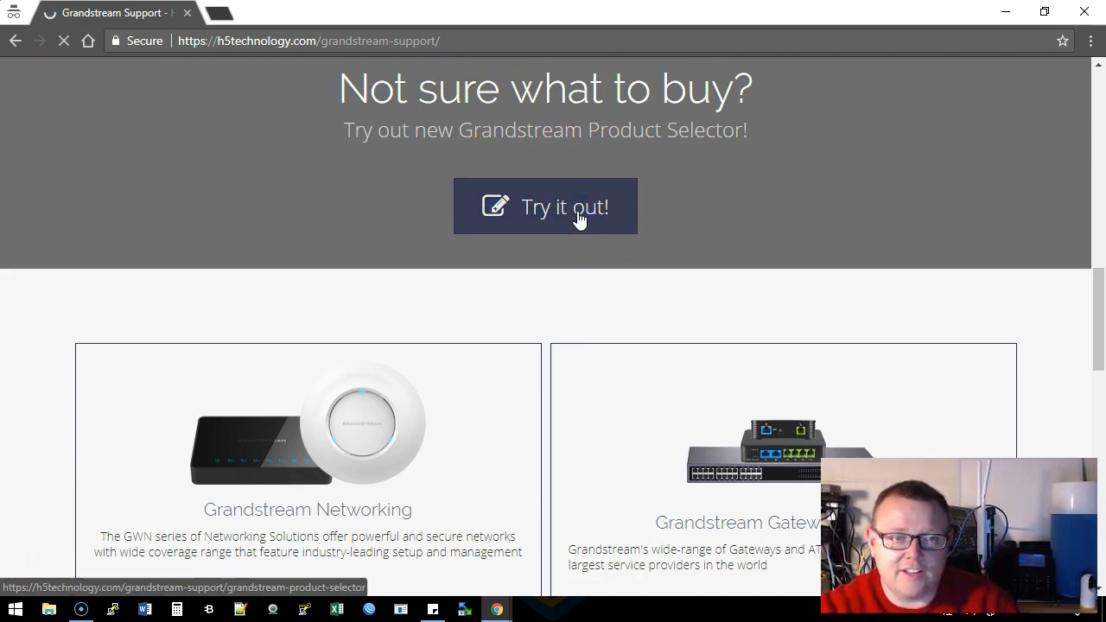
{"action": "left_click", "coordinate": [545, 206]}
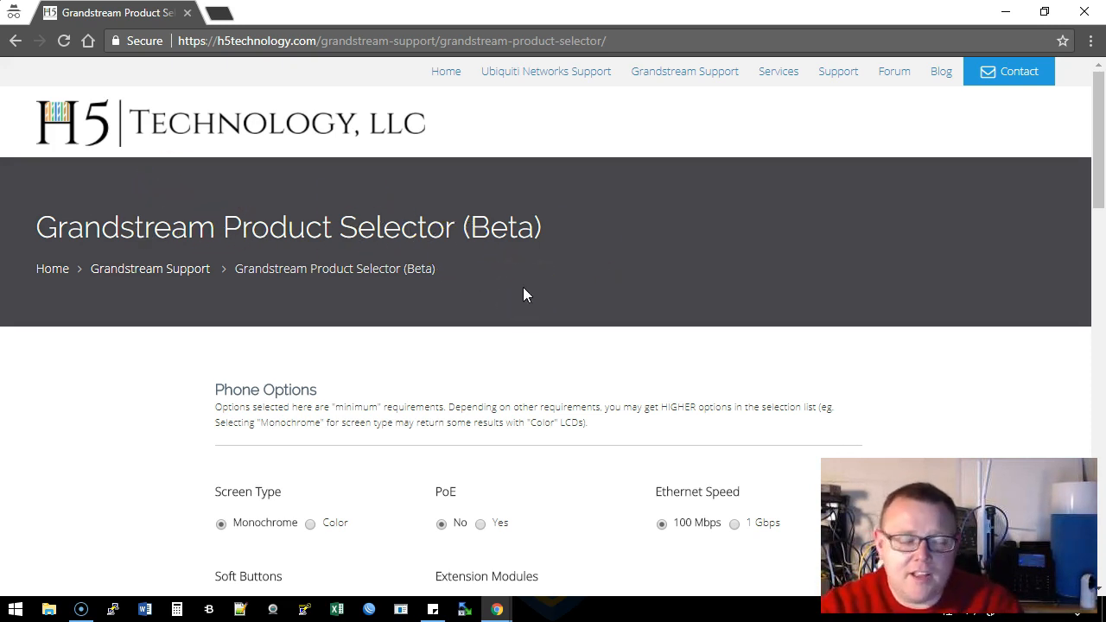
{"action": "mouse_move", "coordinate": [432, 313]}
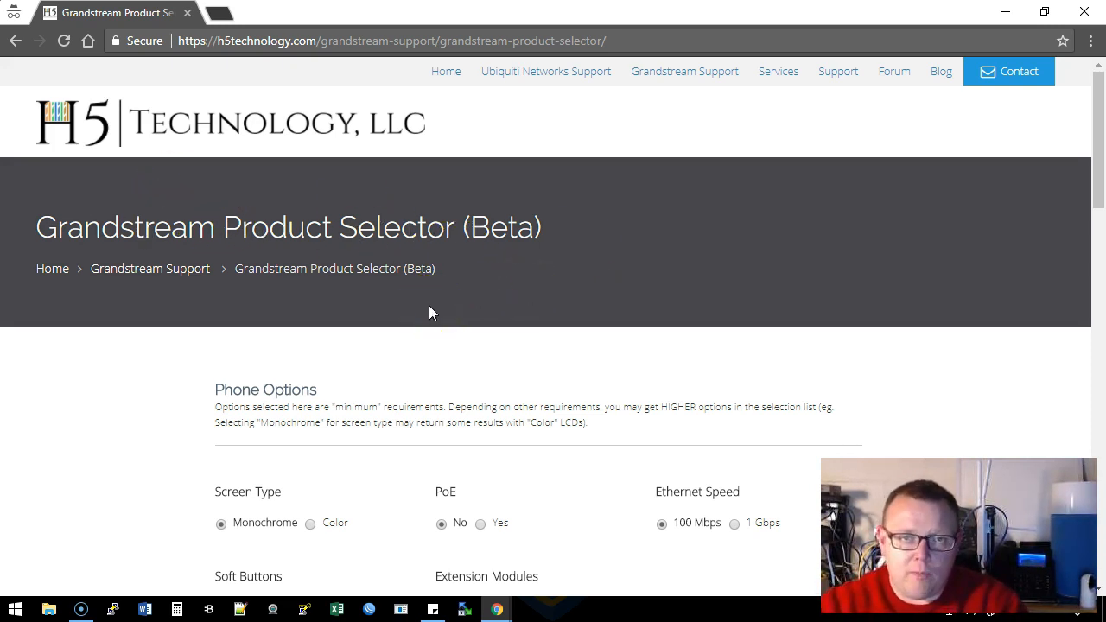
{"action": "scroll", "scroll_direction": "down", "scroll_amount": 3}
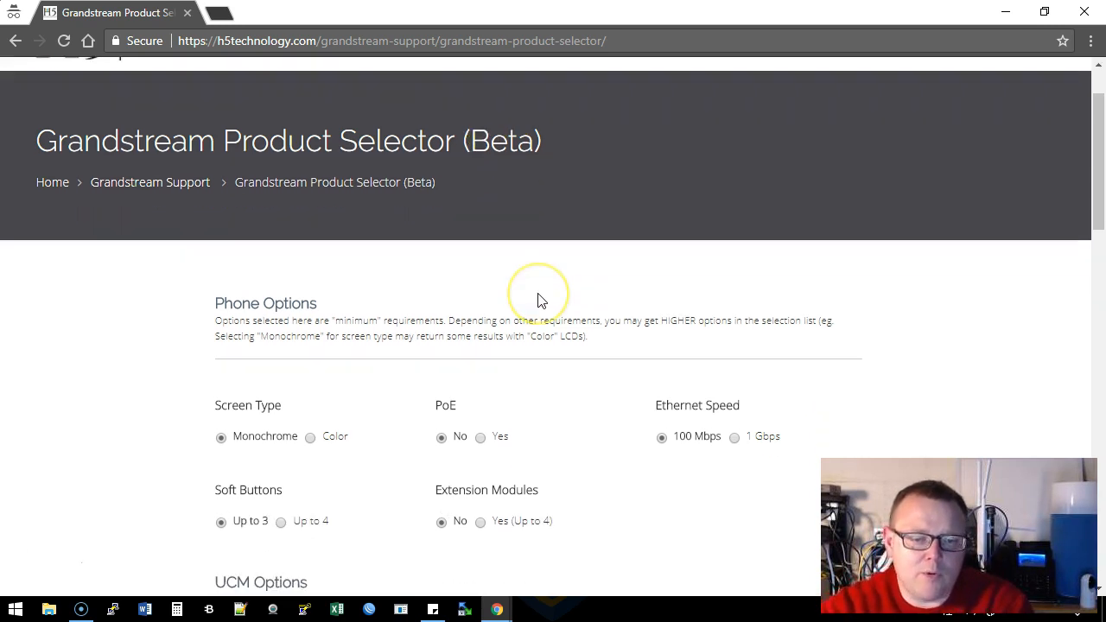
{"action": "scroll", "scroll_direction": "down", "scroll_amount": 3}
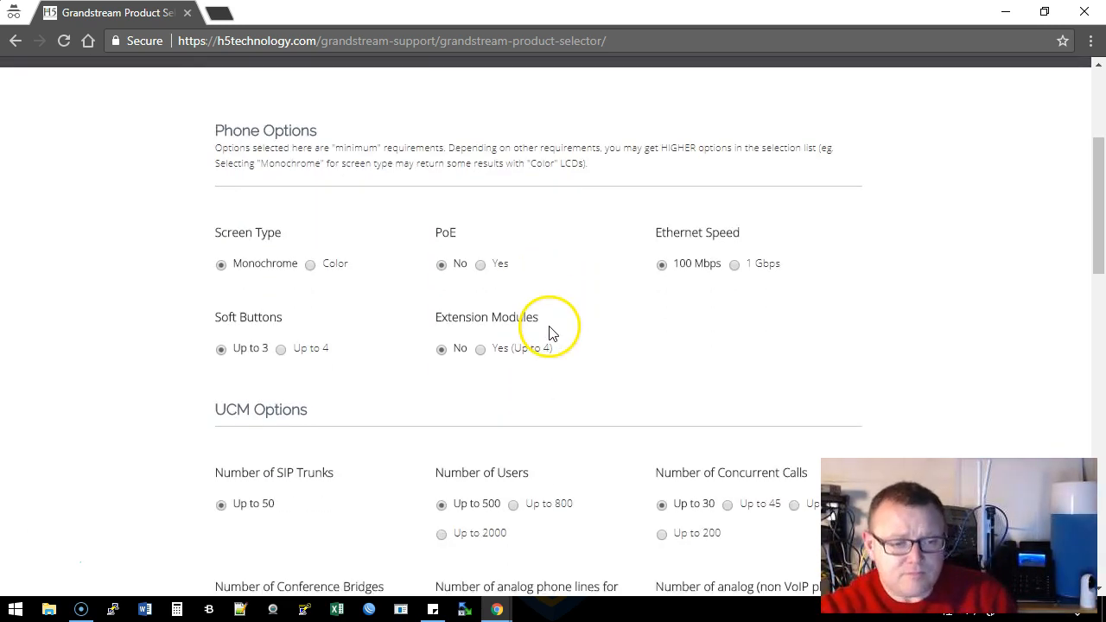
{"action": "scroll", "scroll_direction": "down", "scroll_amount": 3}
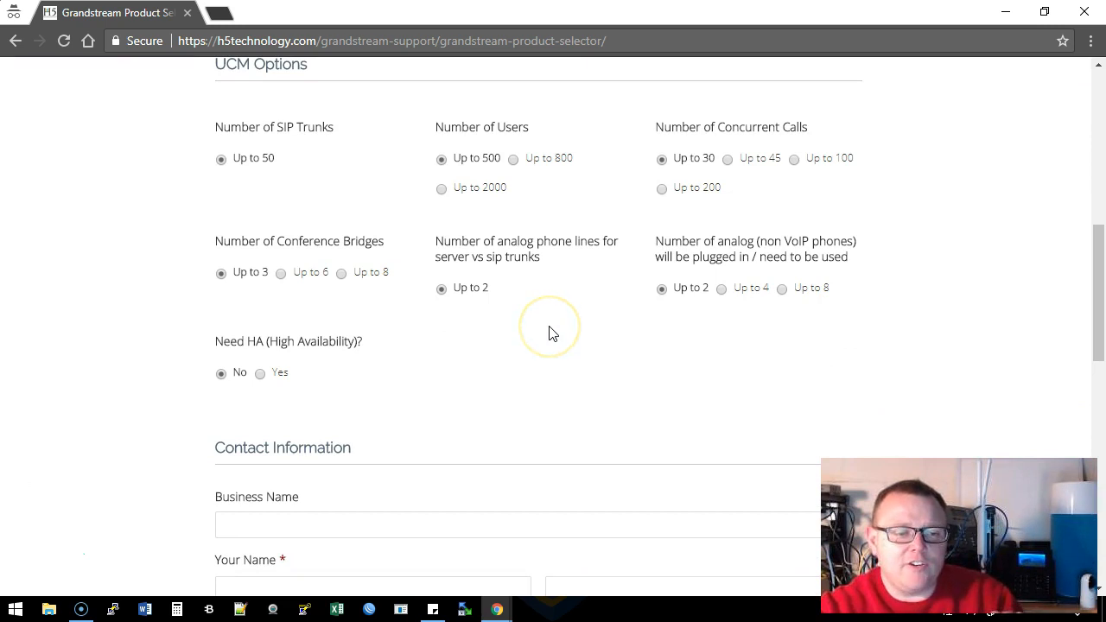
{"action": "scroll", "scroll_direction": "up", "scroll_amount": 3}
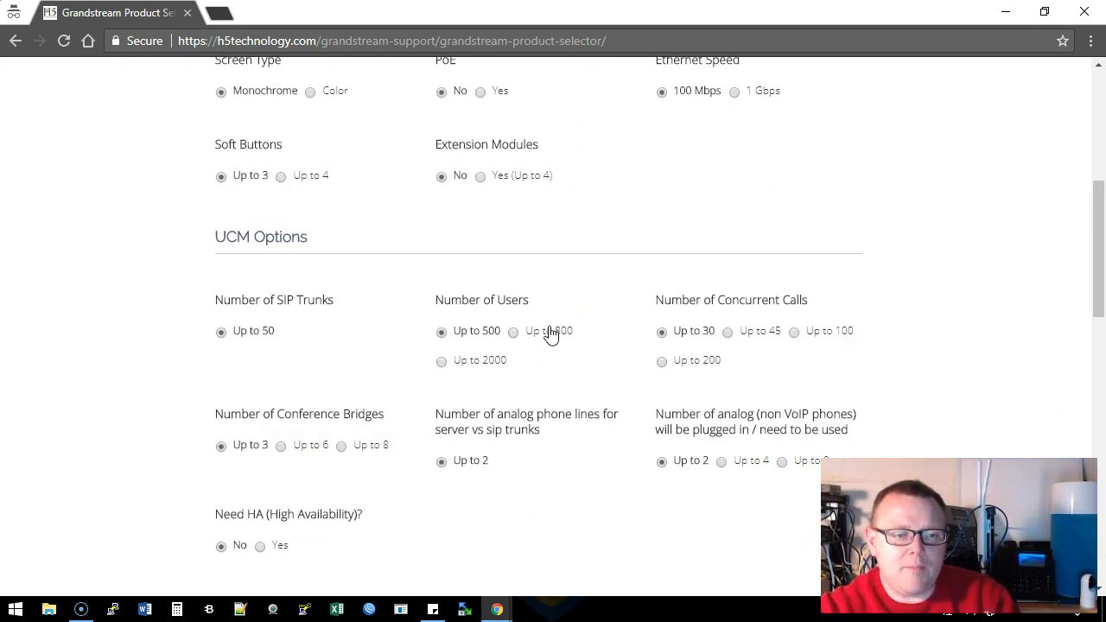
{"action": "scroll", "scroll_direction": "down", "scroll_amount": 3}
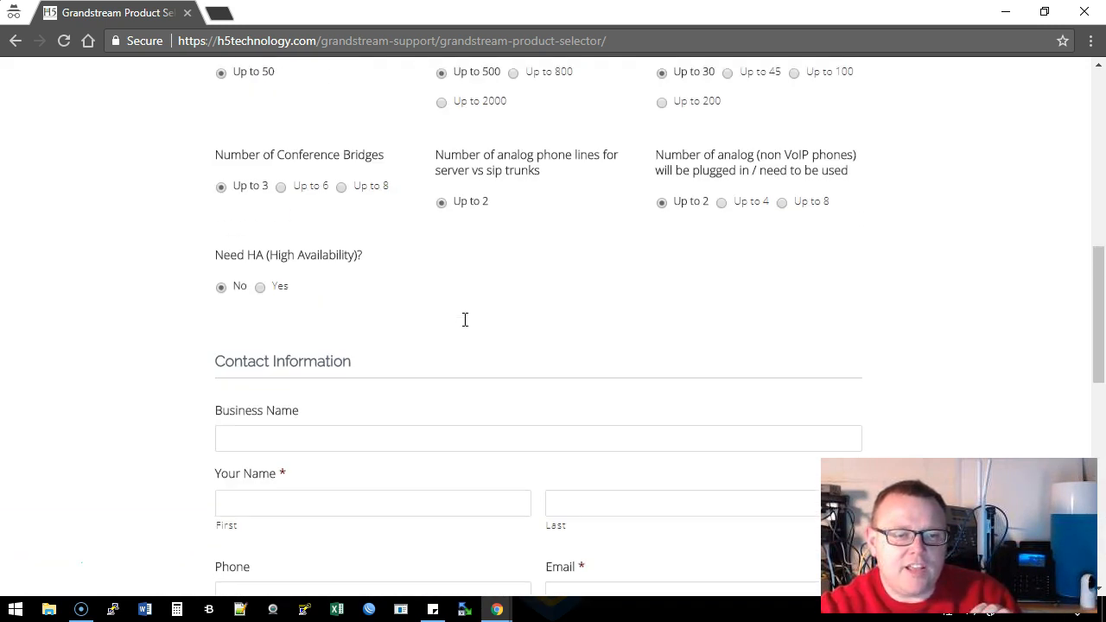
{"action": "scroll", "scroll_direction": "down", "scroll_amount": 3}
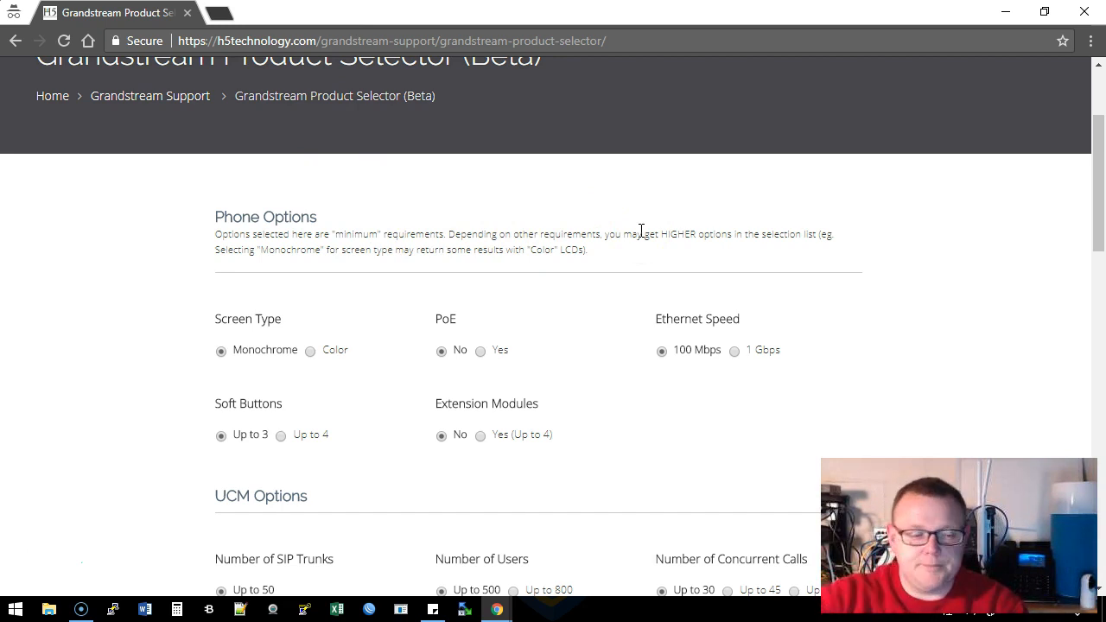
Step: Require a color screen, 1 Gbps ethernet and up to 4 soft buttons for the phone
{"action": "scroll", "scroll_direction": "down", "scroll_amount": 3}
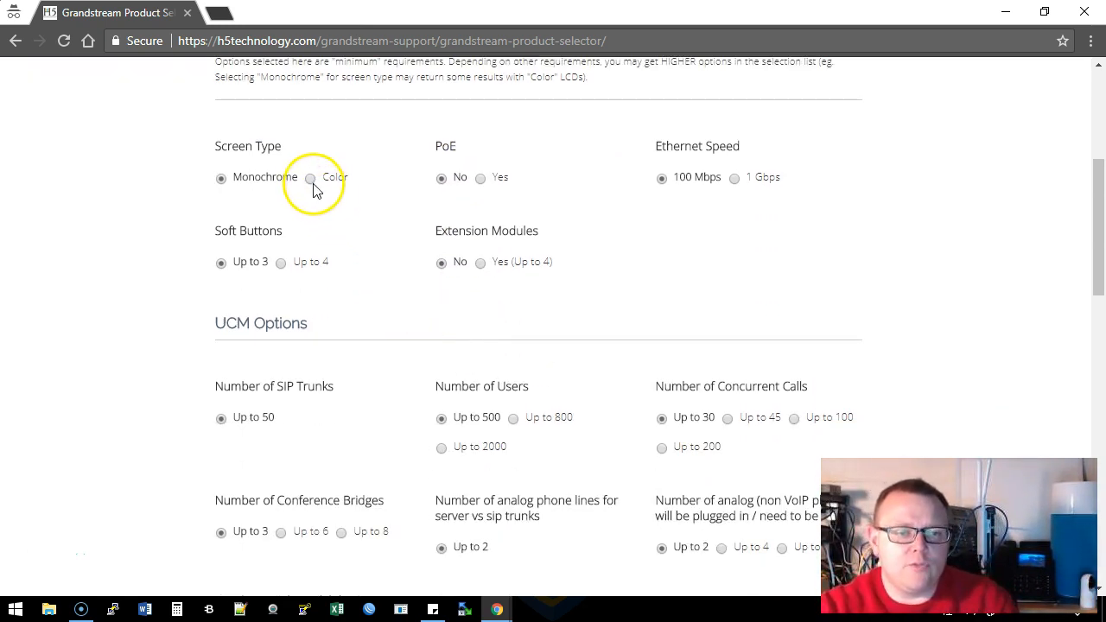
{"action": "left_click", "coordinate": [309, 177]}
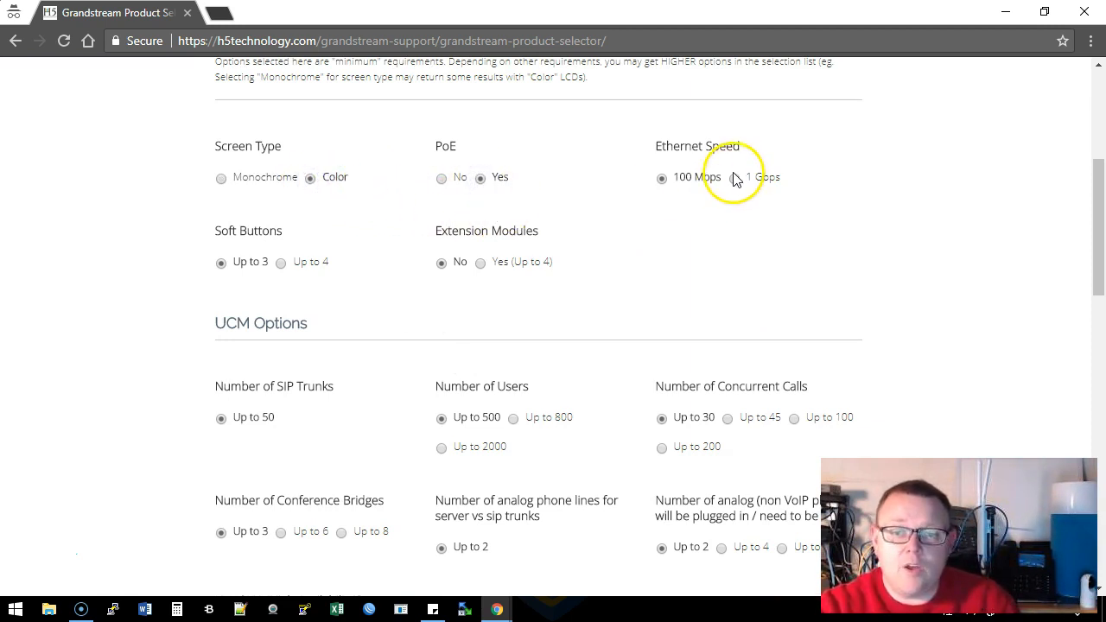
{"action": "left_click", "coordinate": [736, 177]}
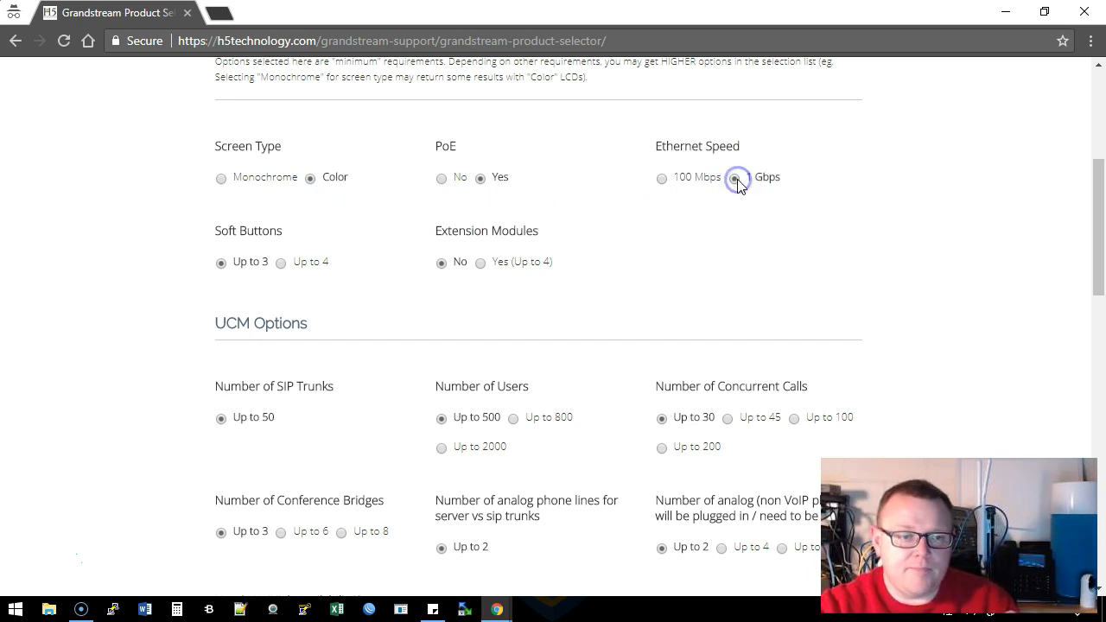
{"action": "left_click", "coordinate": [734, 177]}
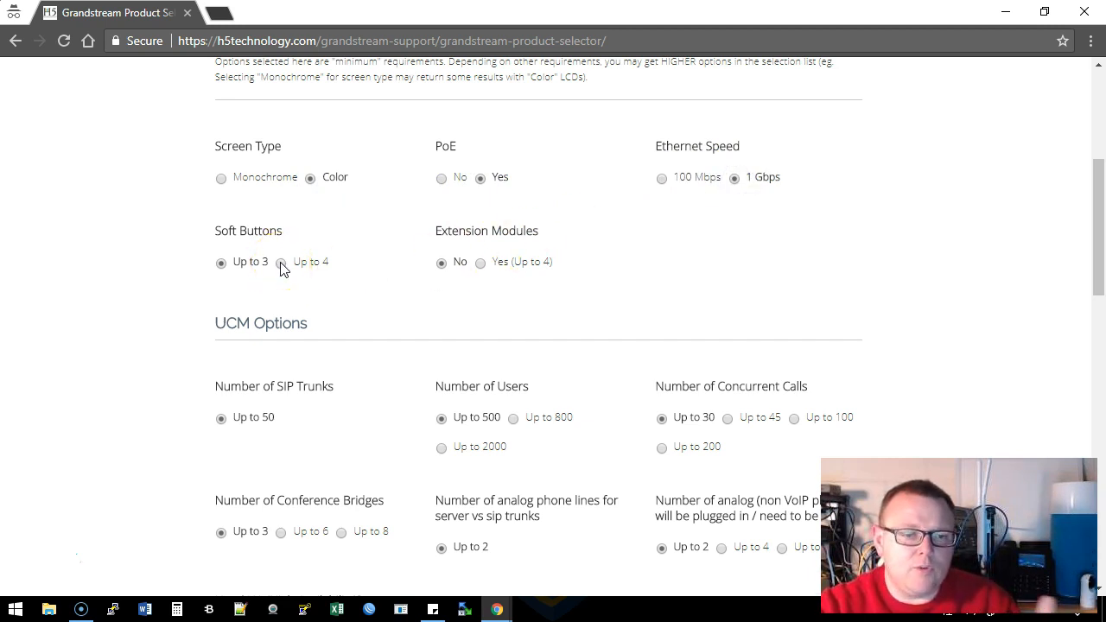
{"action": "left_click", "coordinate": [281, 262]}
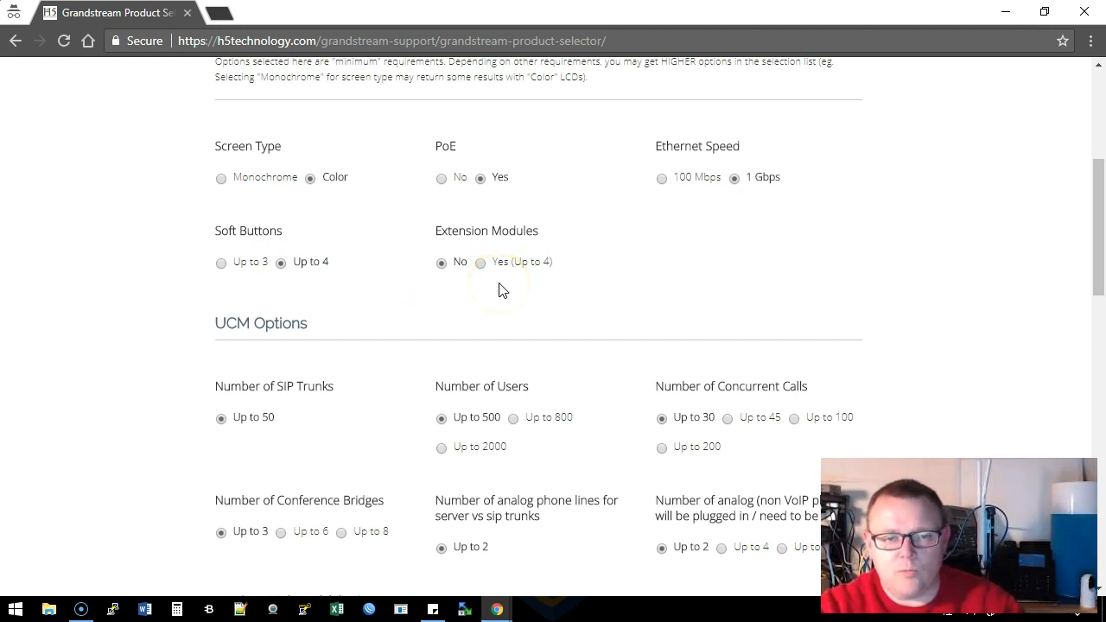
Step: Set the UCM to up to 100 concurrent calls and up to 6 conference bridges
{"action": "scroll", "scroll_direction": "down", "scroll_amount": 3}
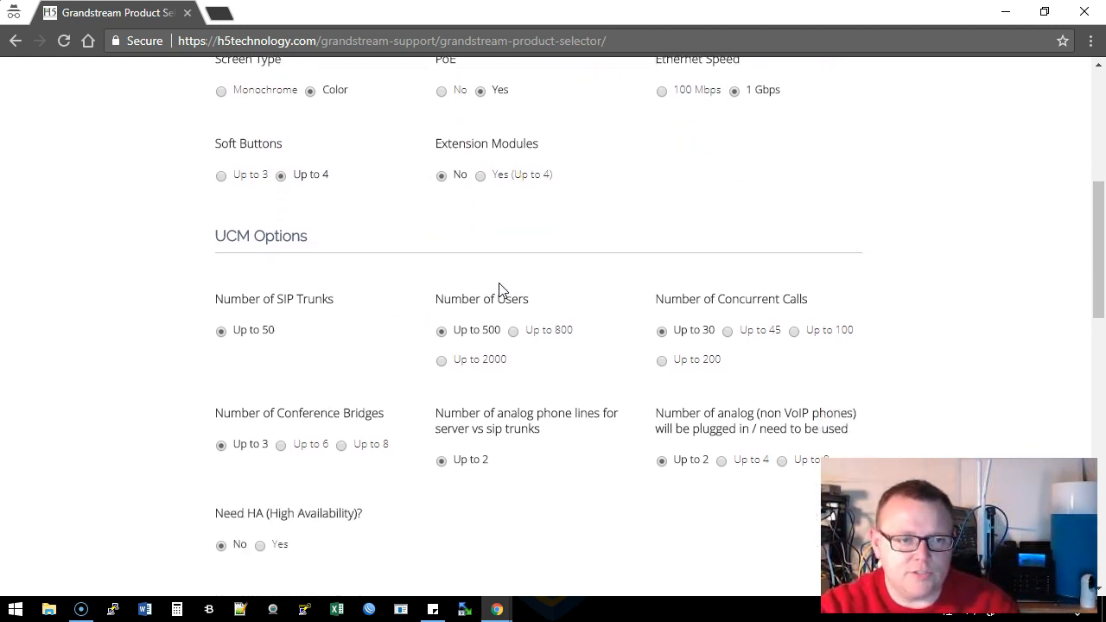
{"action": "scroll", "scroll_direction": "down", "scroll_amount": 3}
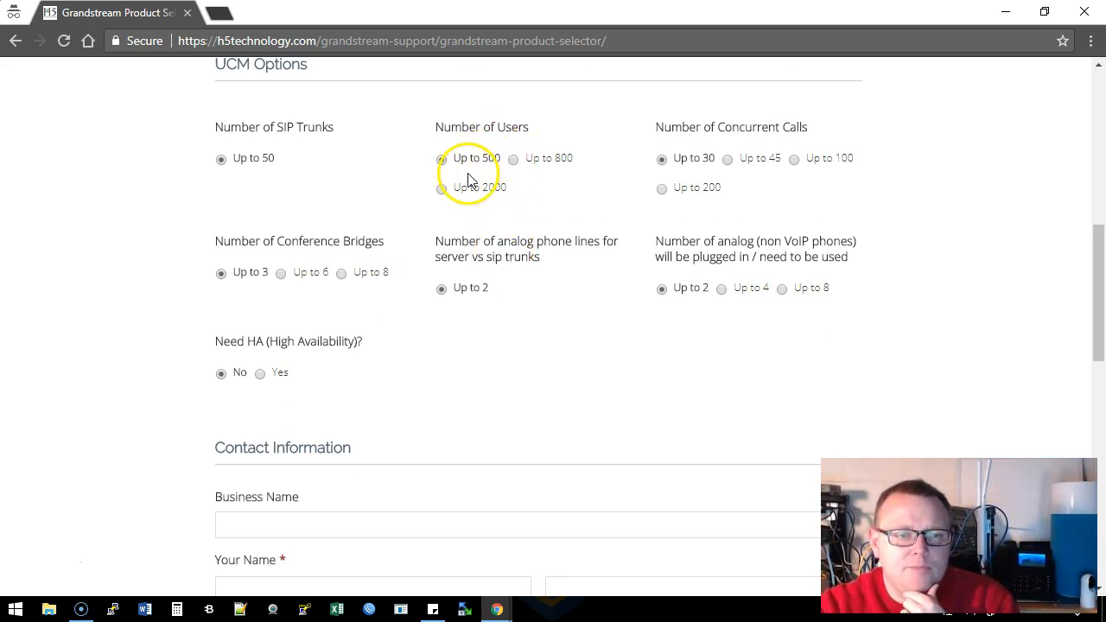
{"action": "mouse_move", "coordinate": [276, 162]}
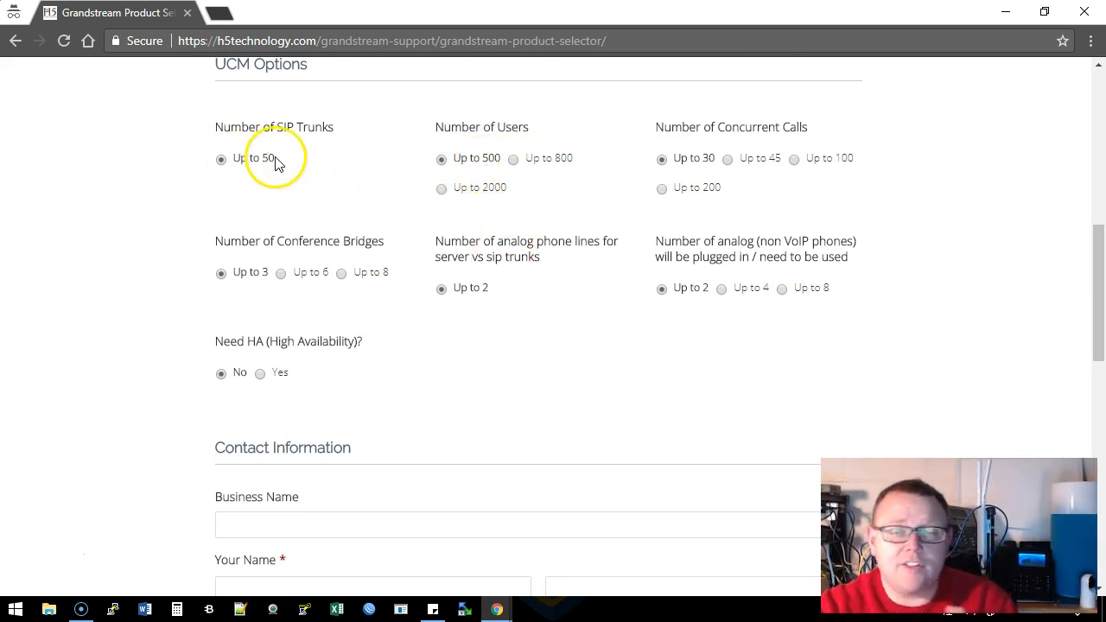
{"action": "mouse_move", "coordinate": [678, 233]}
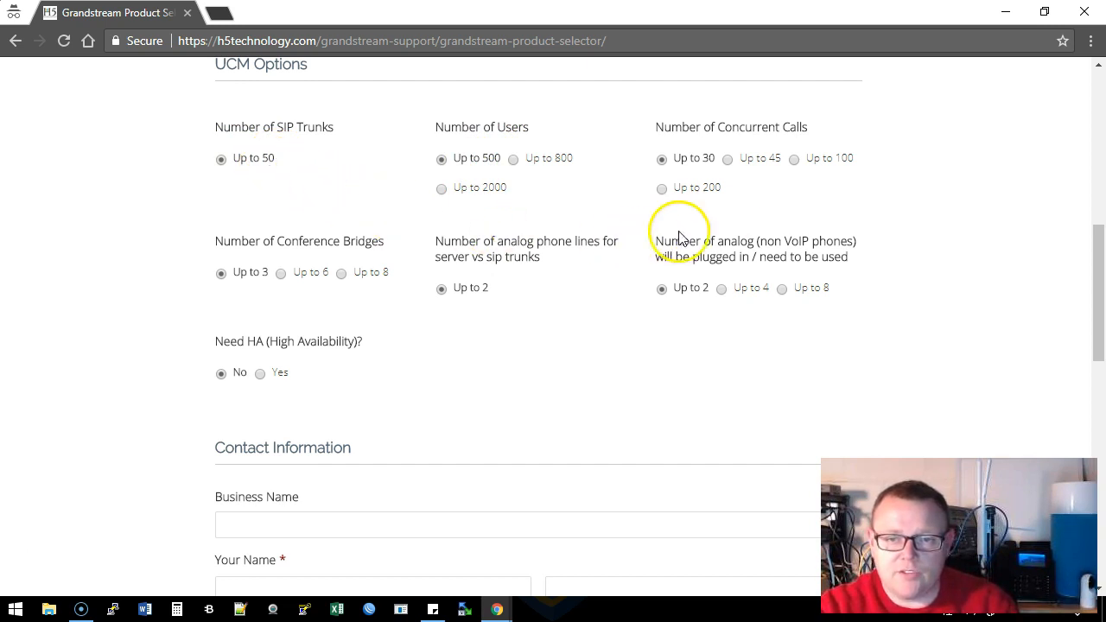
{"action": "mouse_move", "coordinate": [793, 164]}
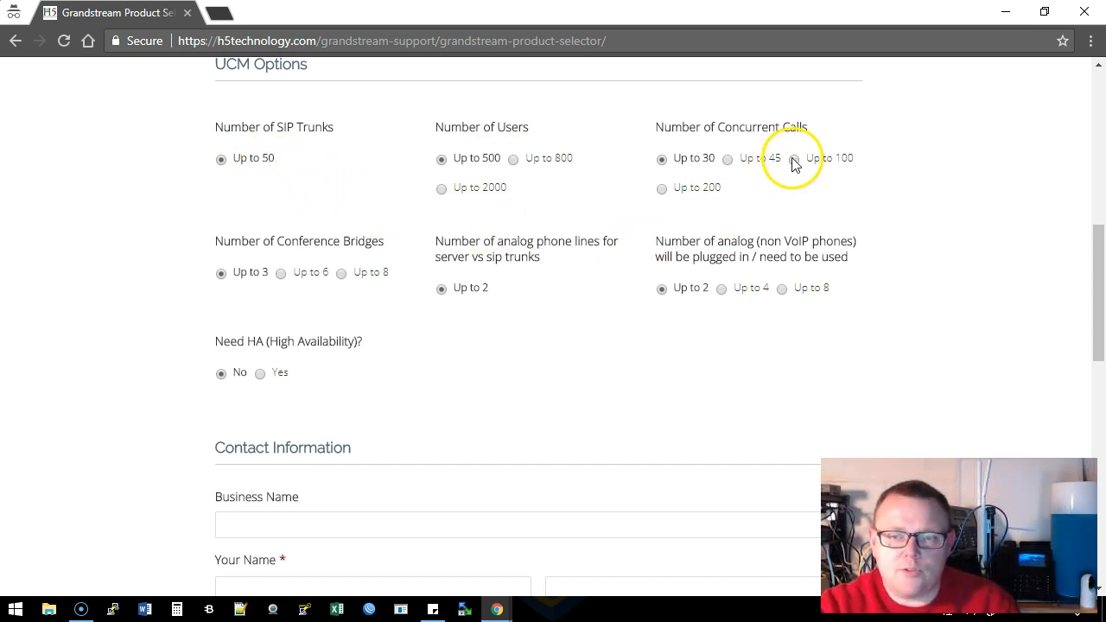
{"action": "left_click", "coordinate": [794, 158]}
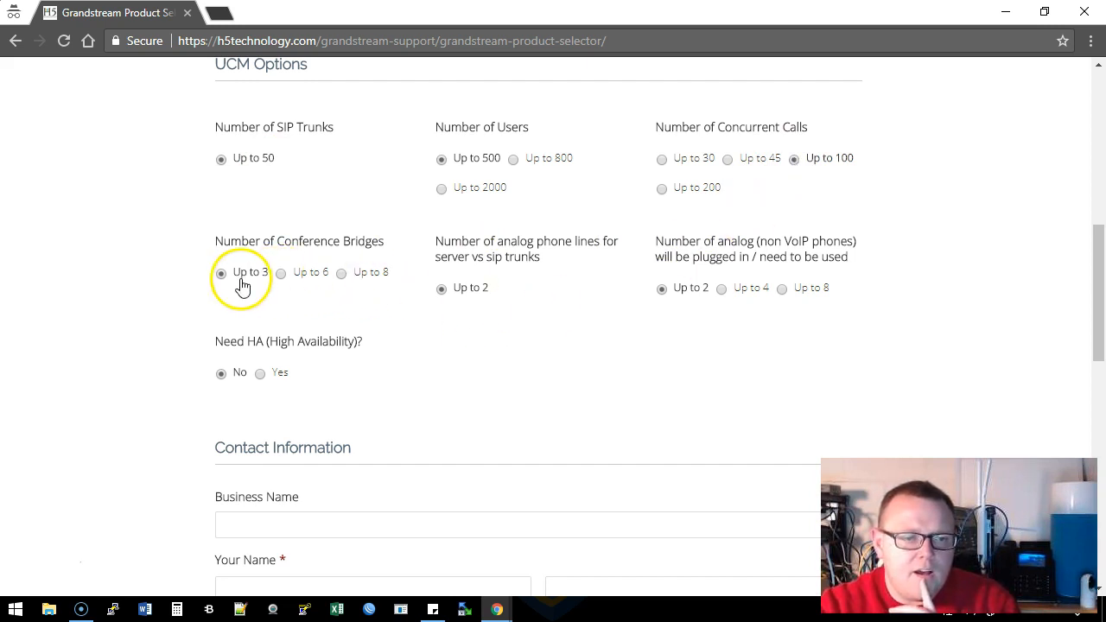
{"action": "left_click", "coordinate": [280, 272]}
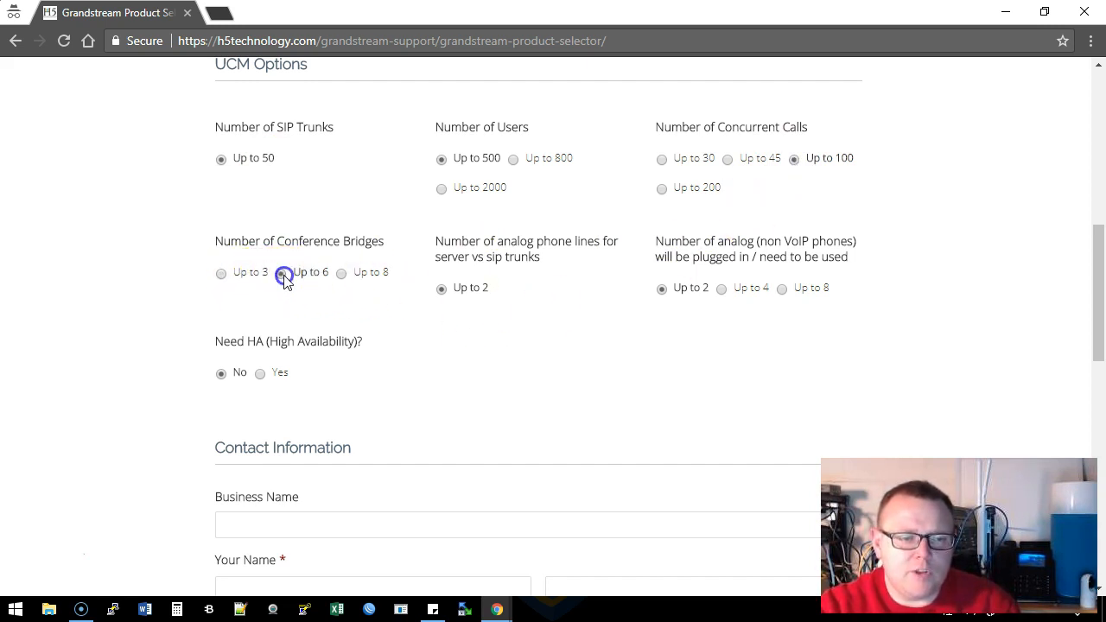
{"action": "left_click", "coordinate": [281, 273]}
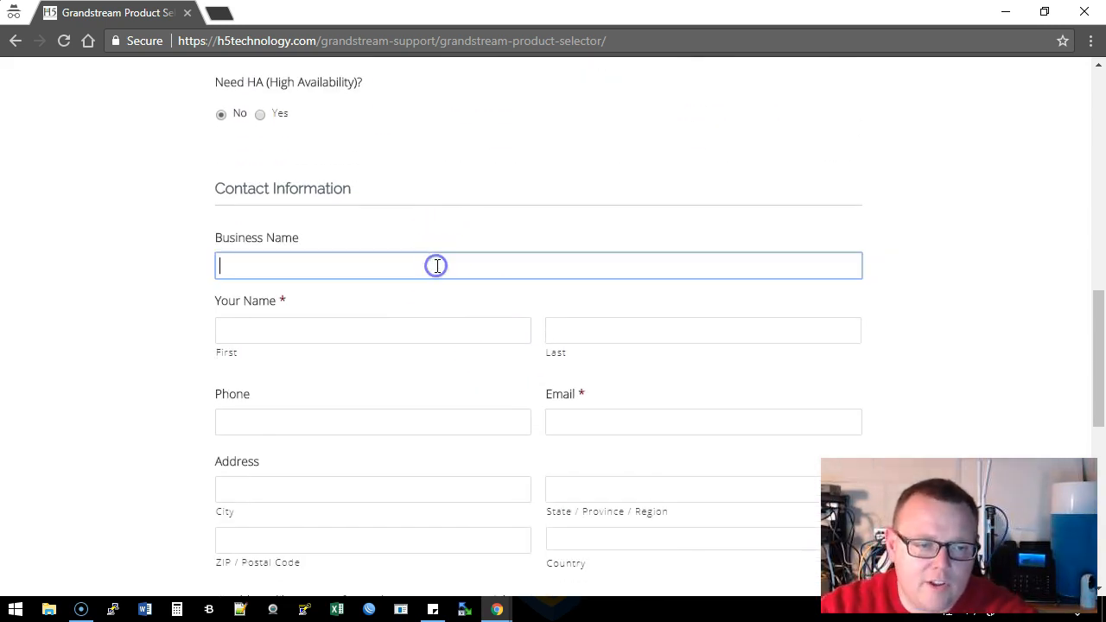
{"action": "type", "text": "H5"}
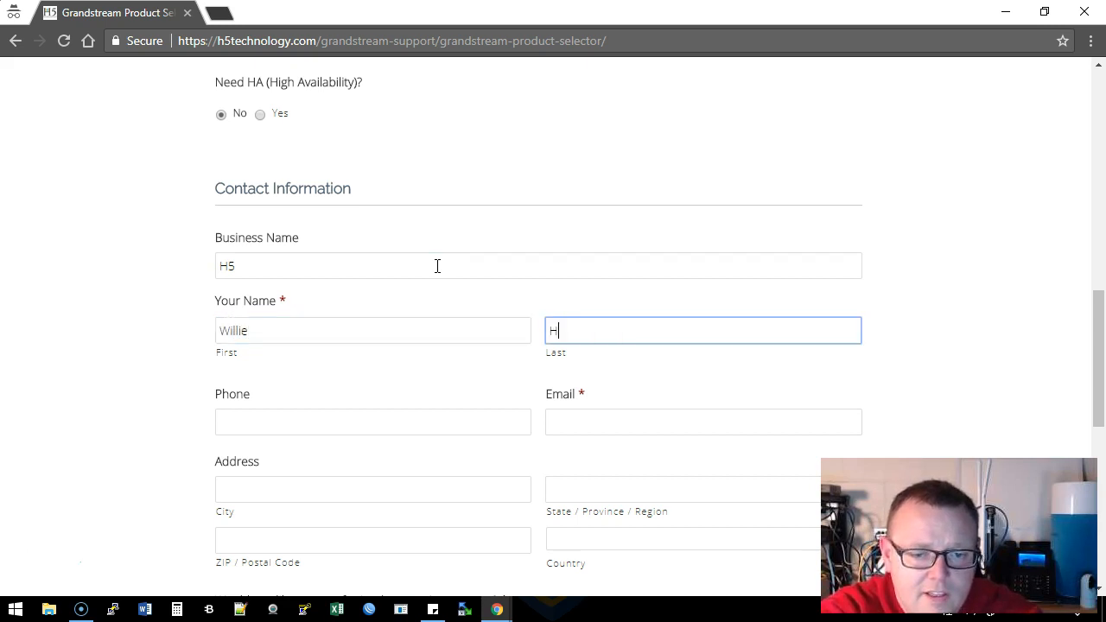
{"action": "left_click", "coordinate": [702, 421]}
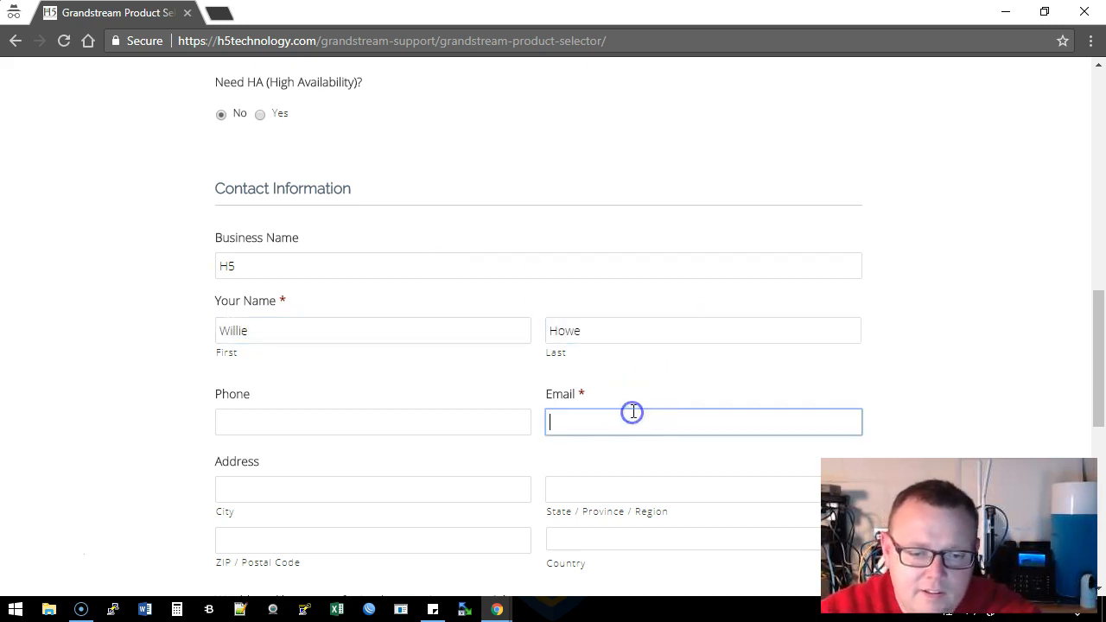
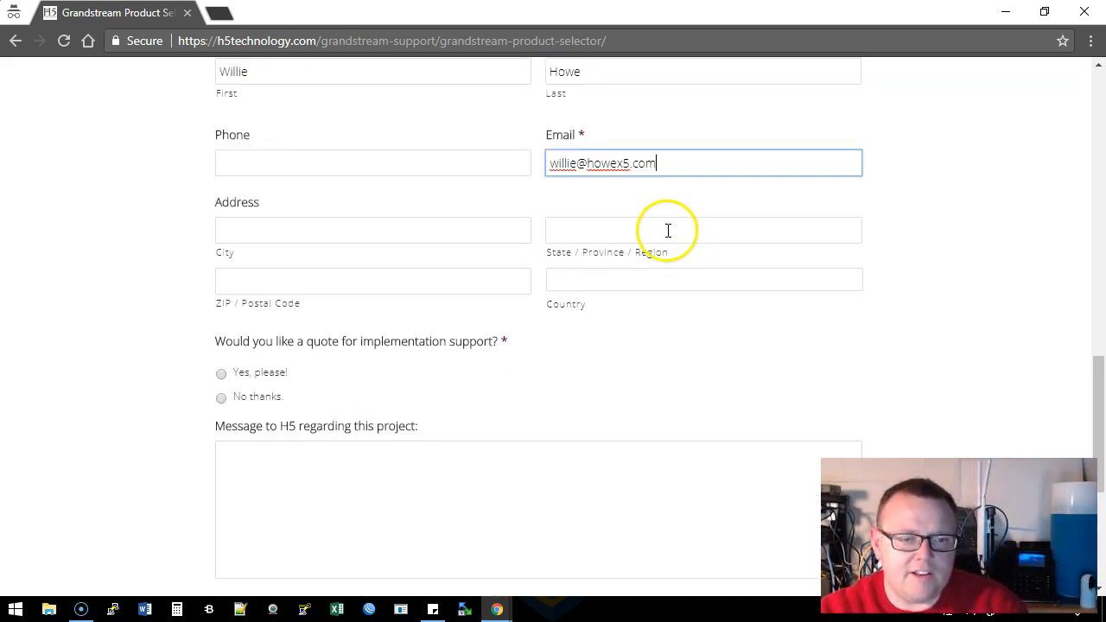
{"action": "scroll", "scroll_direction": "down", "scroll_amount": 3}
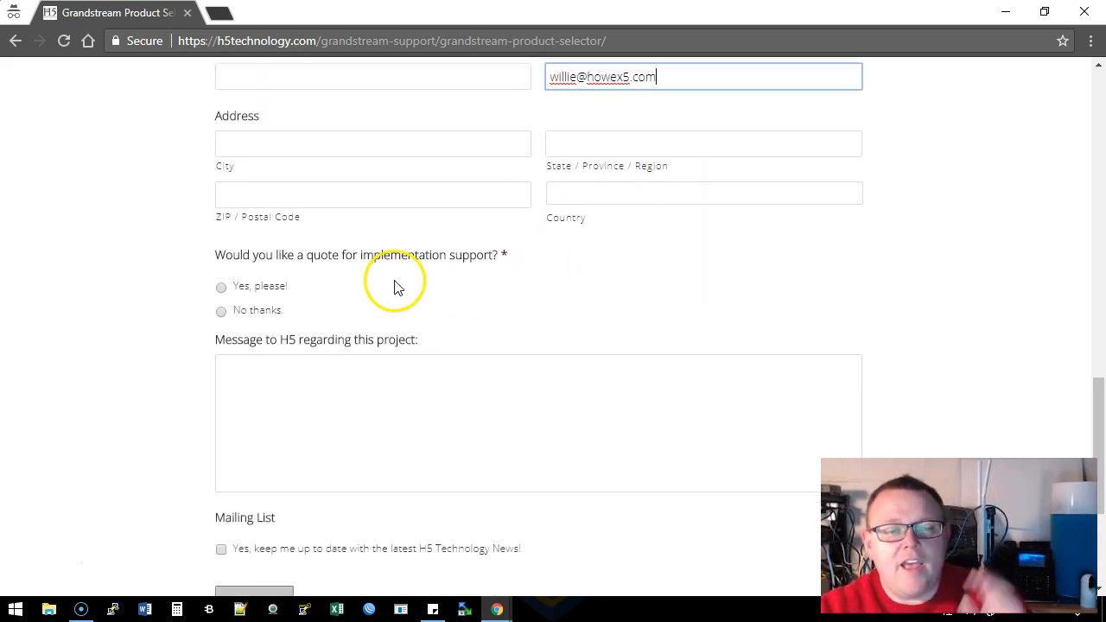
{"action": "mouse_move", "coordinate": [299, 286]}
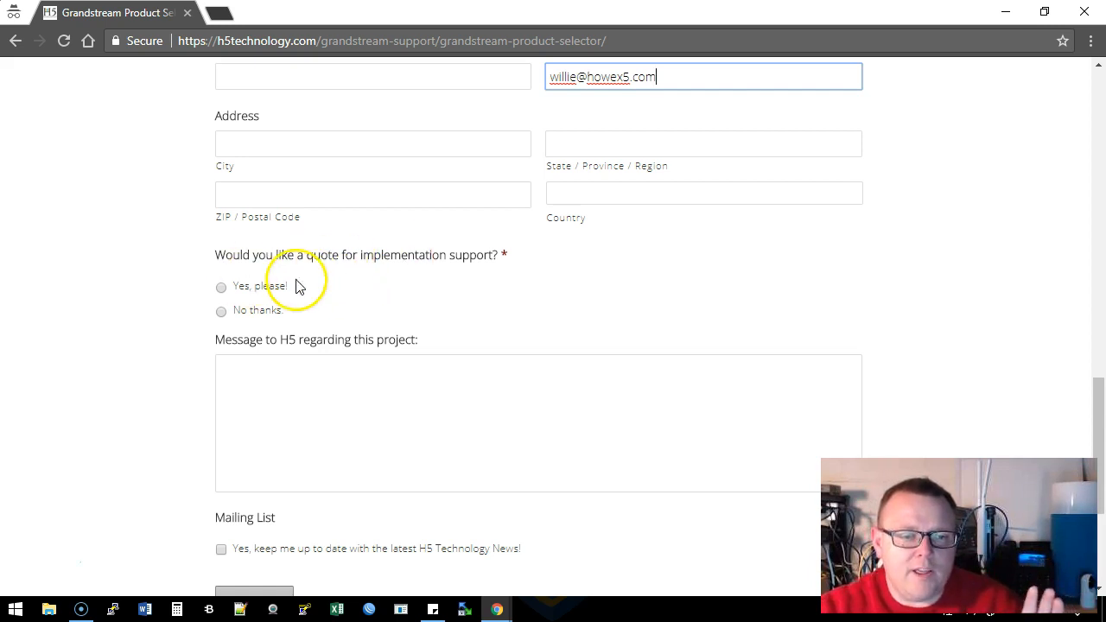
{"action": "mouse_move", "coordinate": [344, 299]}
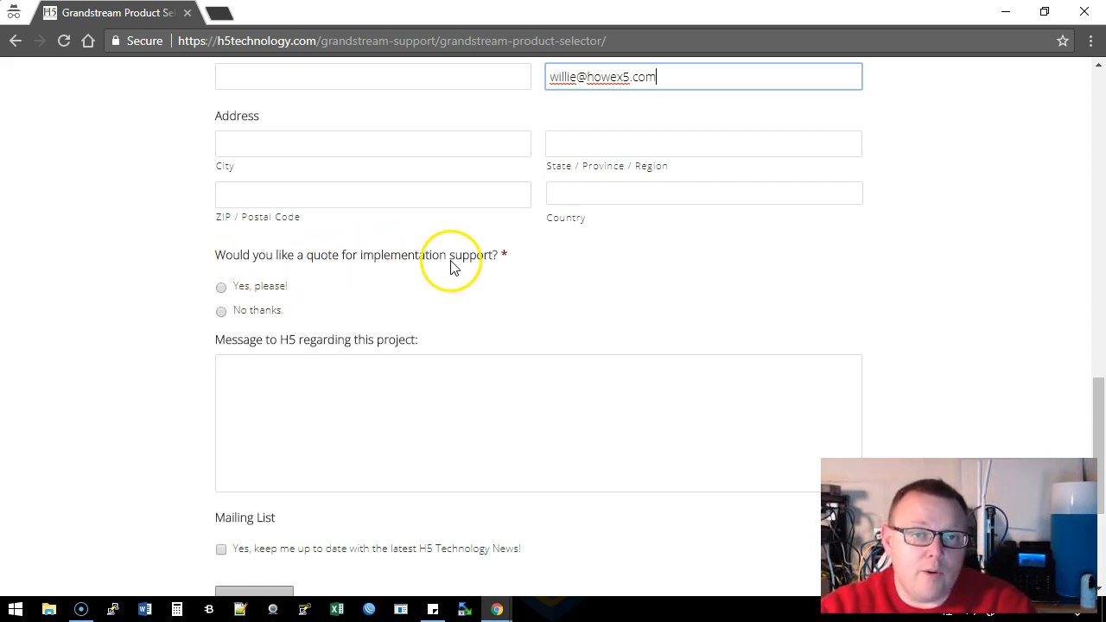
Step: Choose 'Yes, please!' for the implementation quote and write a message asking whether they do the conference phone
{"action": "left_click", "coordinate": [221, 287]}
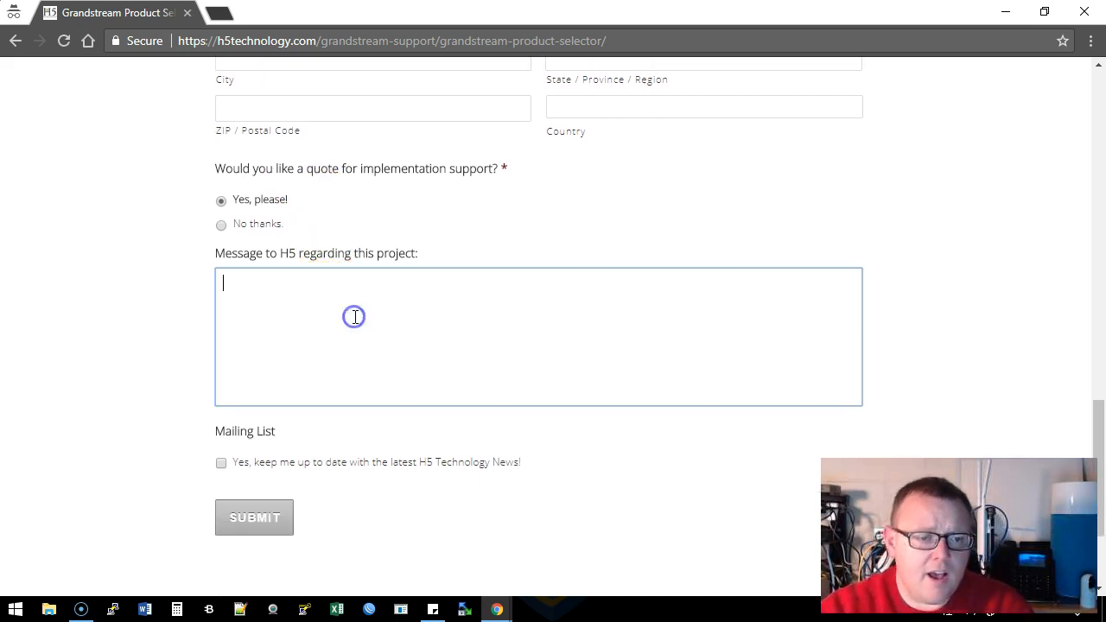
{"action": "type", "text": "I didn't see the conference phon"}
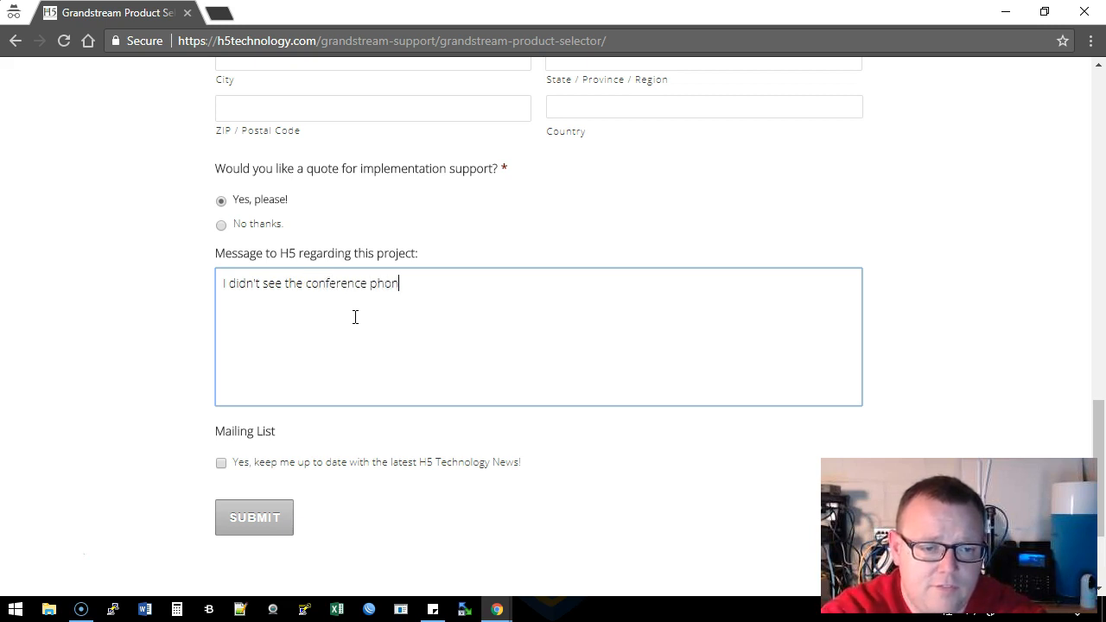
{"action": "type", "text": "e, do you do"}
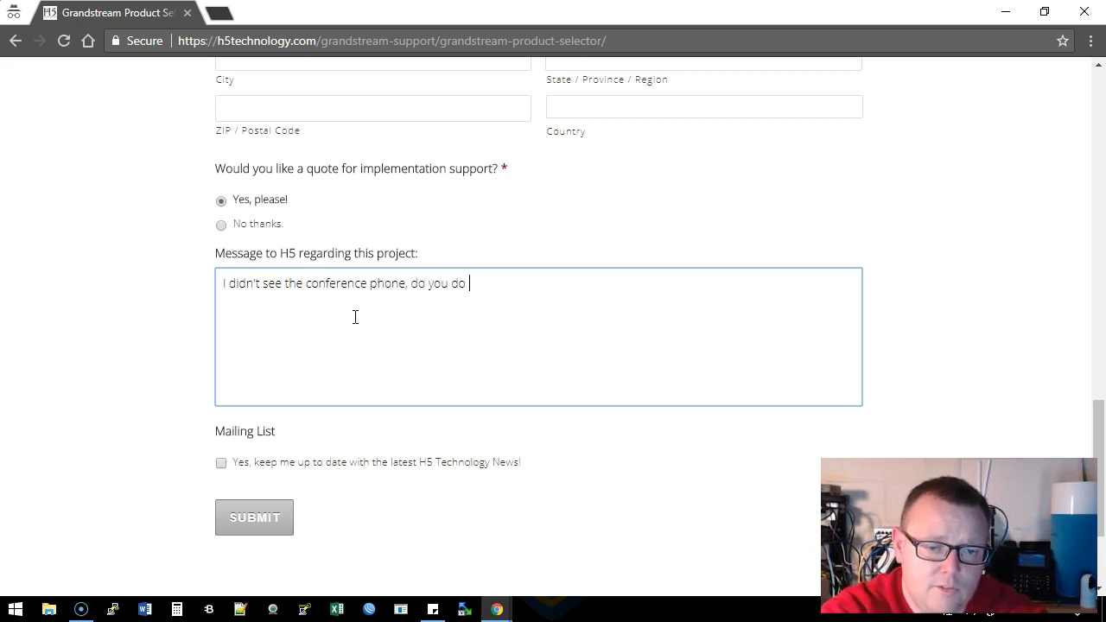
{"action": "type", "text": "that?"}
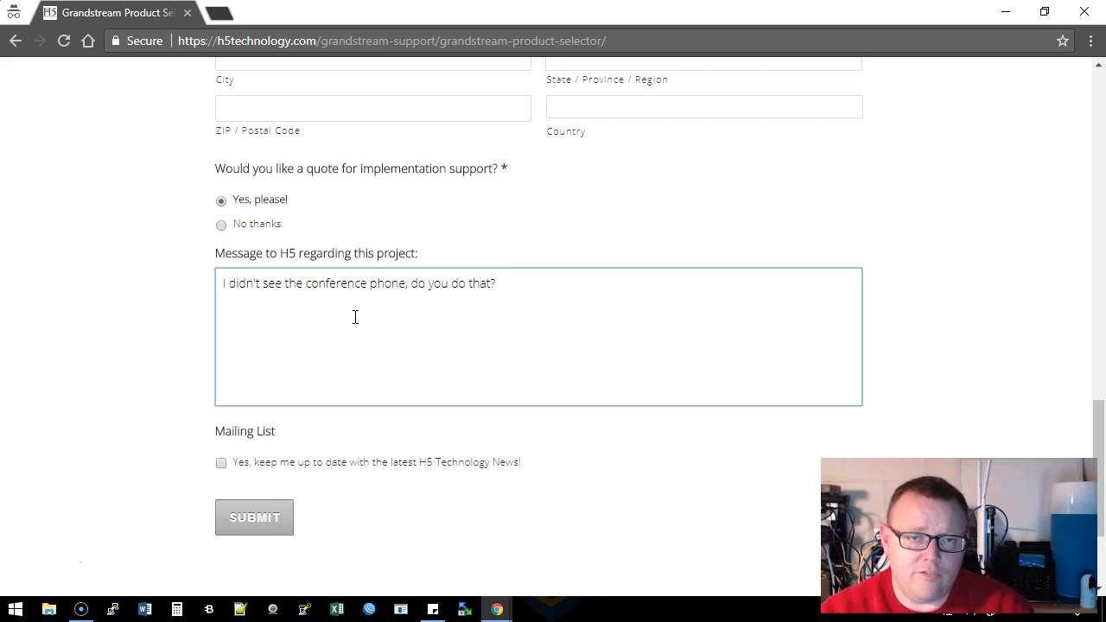
{"action": "mouse_move", "coordinate": [399, 301]}
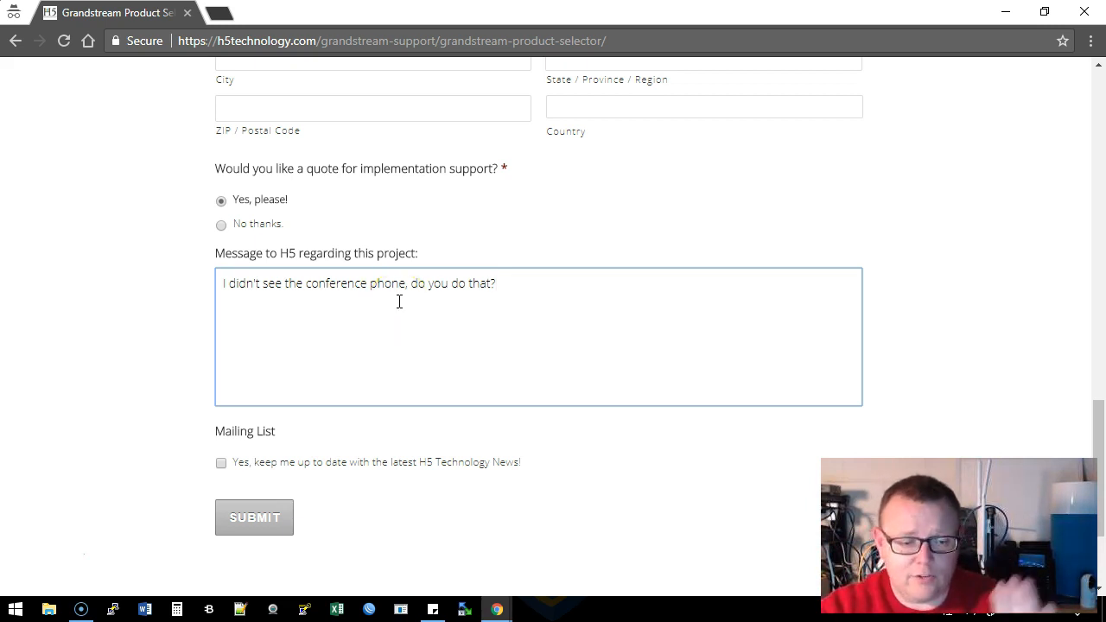
{"action": "scroll", "scroll_direction": "down", "scroll_amount": 3}
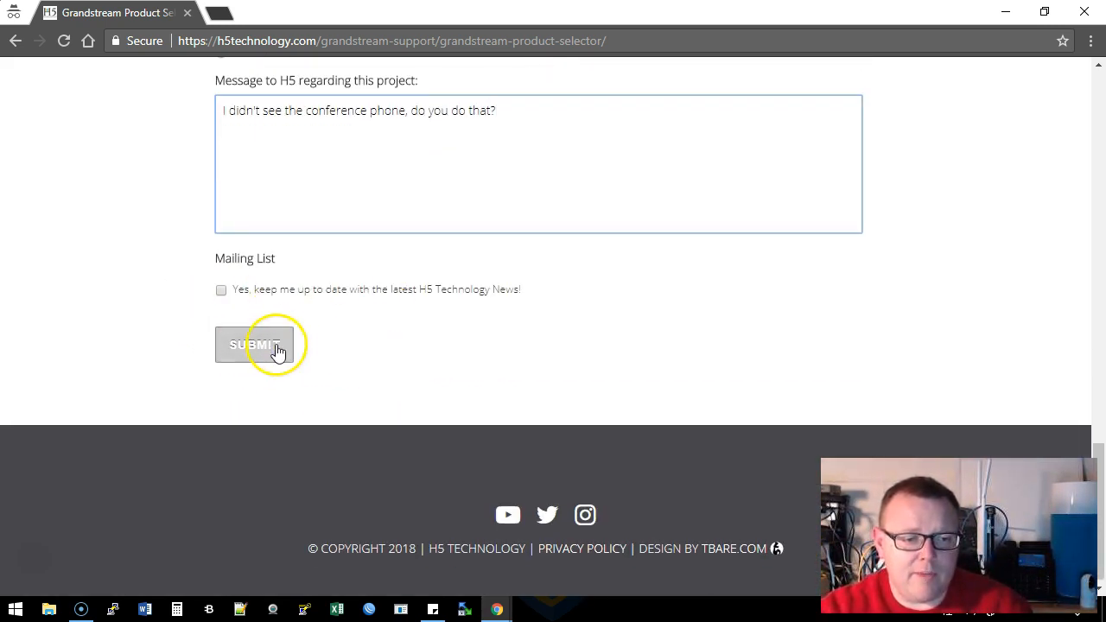
Step: Submit the selector form and load the Grandstream Results page with the recommendations
{"action": "left_click", "coordinate": [254, 343]}
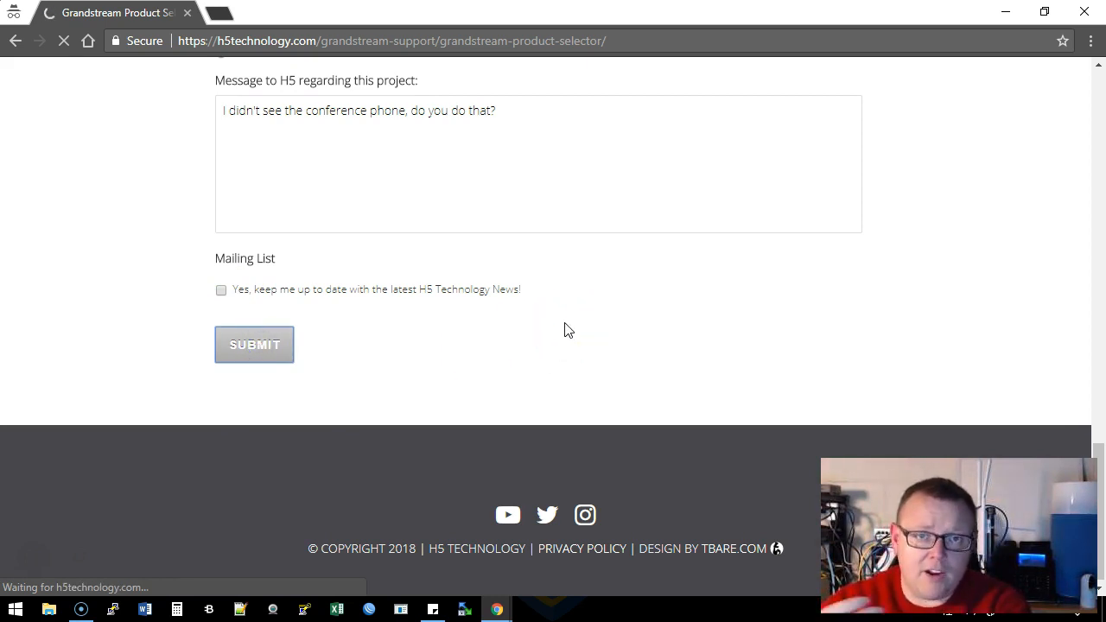
{"action": "left_click", "coordinate": [254, 344]}
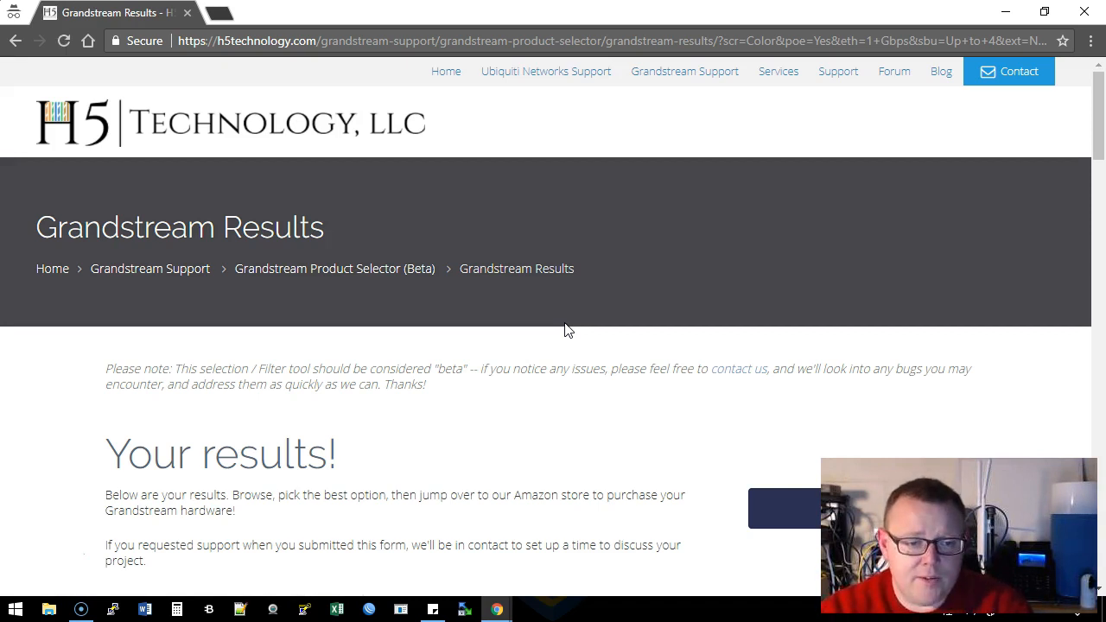
{"action": "scroll", "scroll_direction": "down", "scroll_amount": 3}
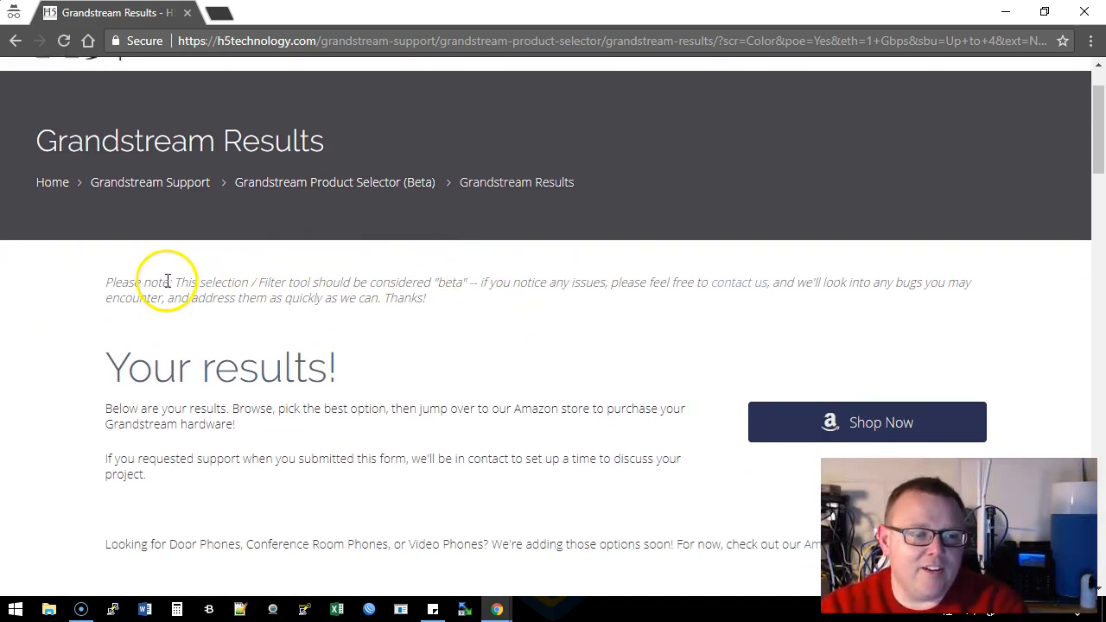
{"action": "mouse_move", "coordinate": [484, 303]}
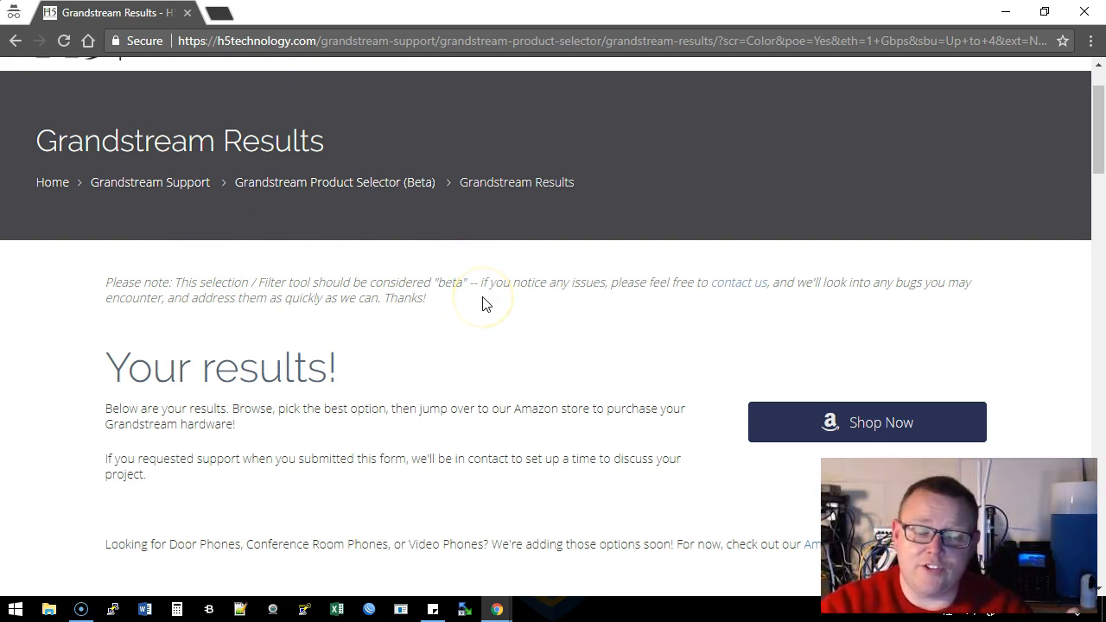
{"action": "mouse_move", "coordinate": [618, 333]}
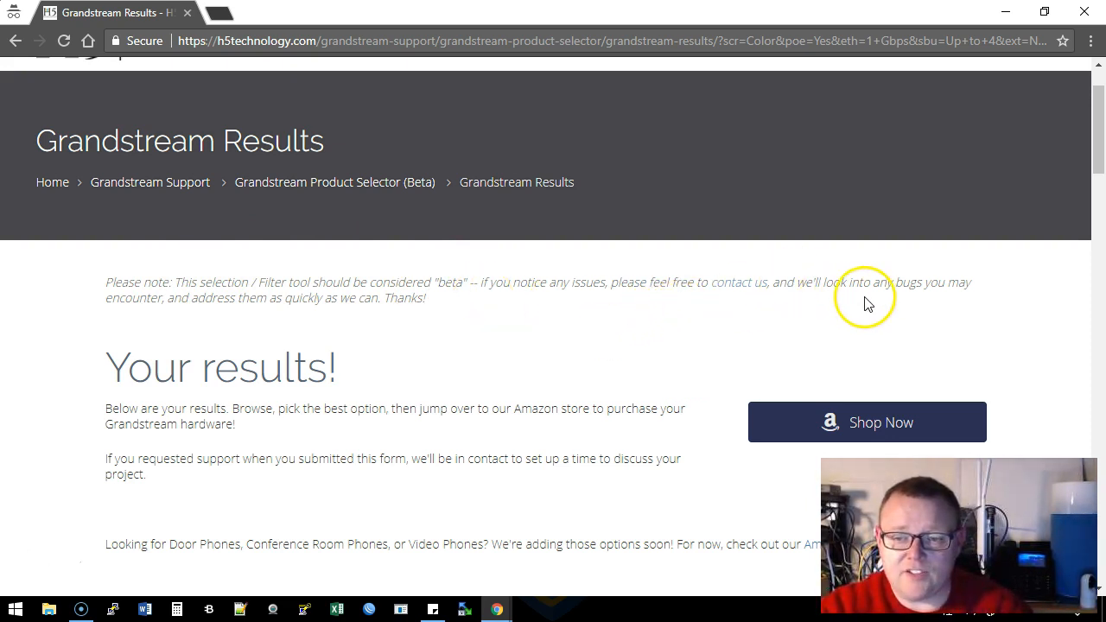
{"action": "scroll", "scroll_direction": "down", "scroll_amount": 3}
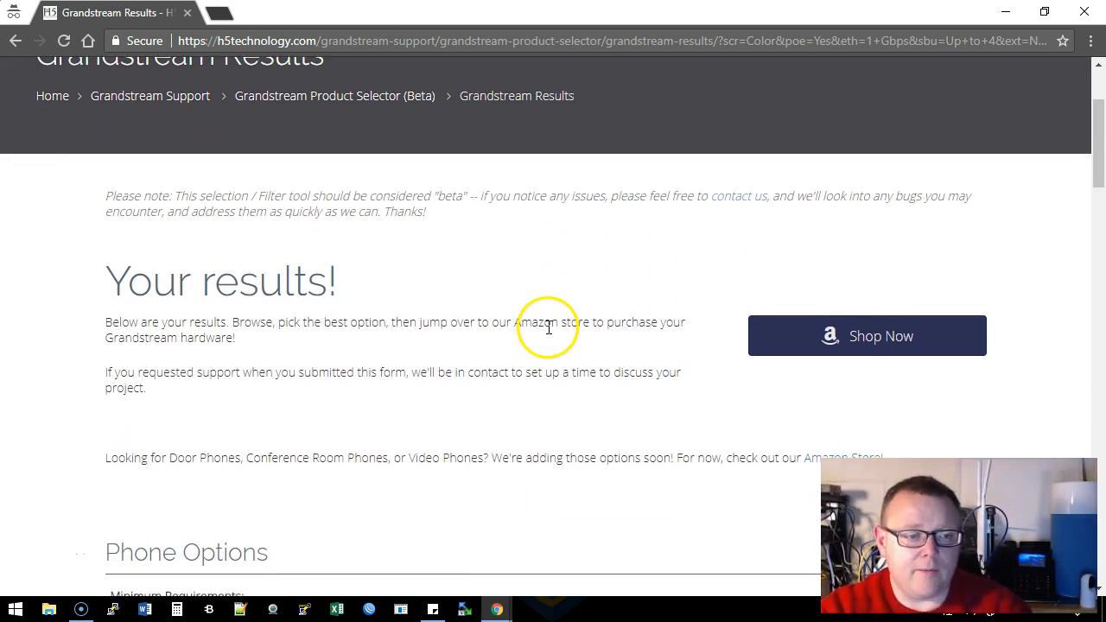
{"action": "scroll", "scroll_direction": "down", "scroll_amount": 3}
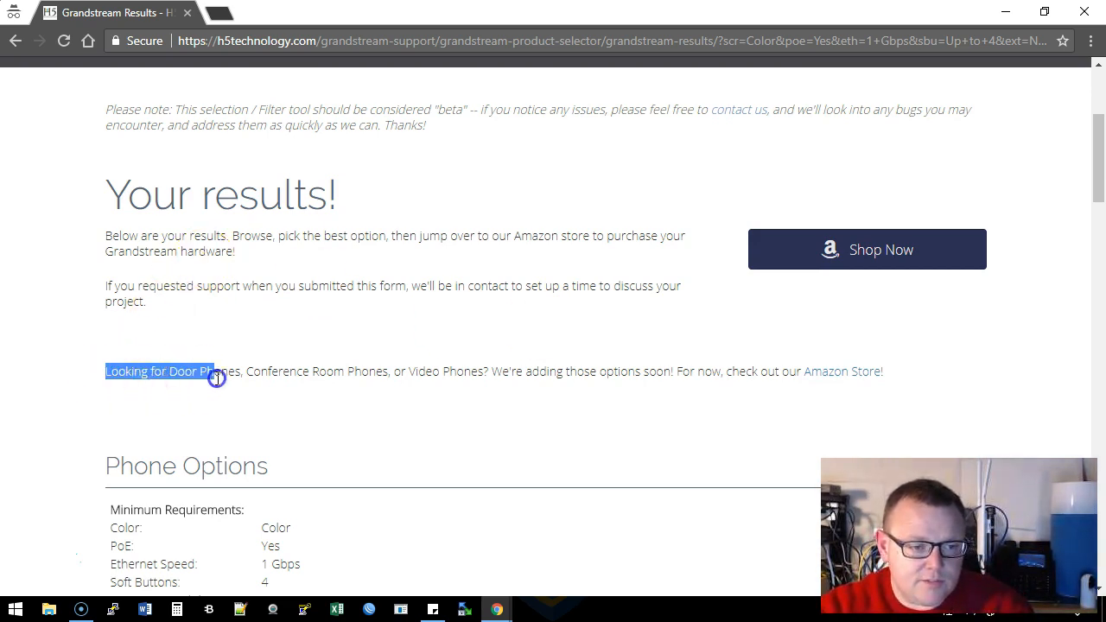
Step: Highlight the notes about door/conference phones and support follow-up, then clear the selection
{"action": "left_click_drag", "start_coordinate": [217, 378], "coordinate": [598, 372]}
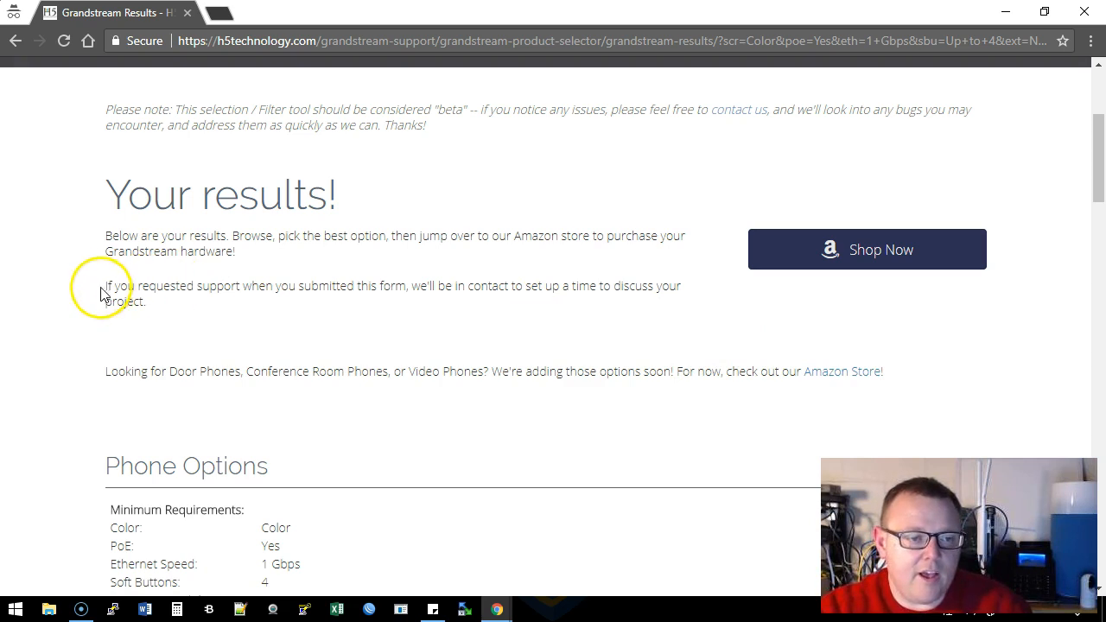
{"action": "left_click_drag", "start_coordinate": [105, 286], "coordinate": [535, 286]}
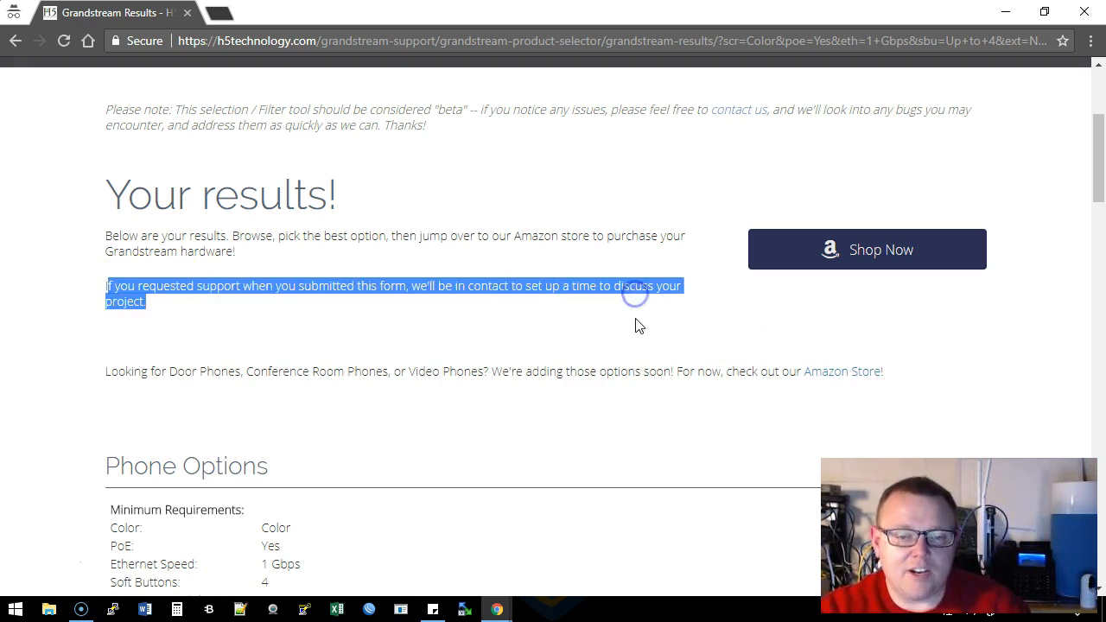
{"action": "left_click", "coordinate": [583, 354]}
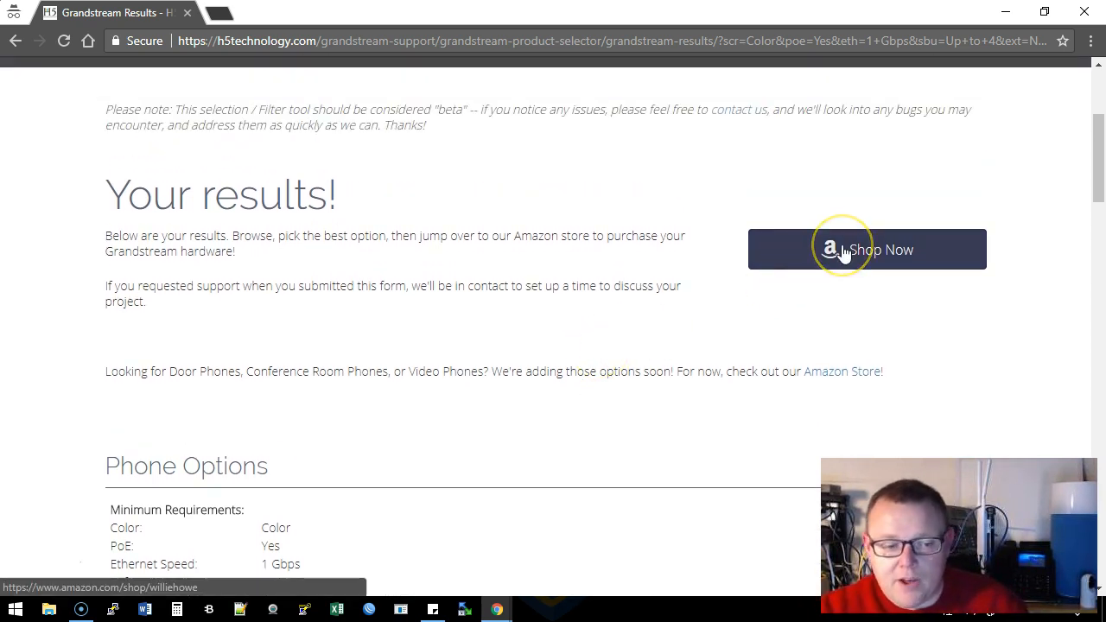
{"action": "mouse_move", "coordinate": [772, 254]}
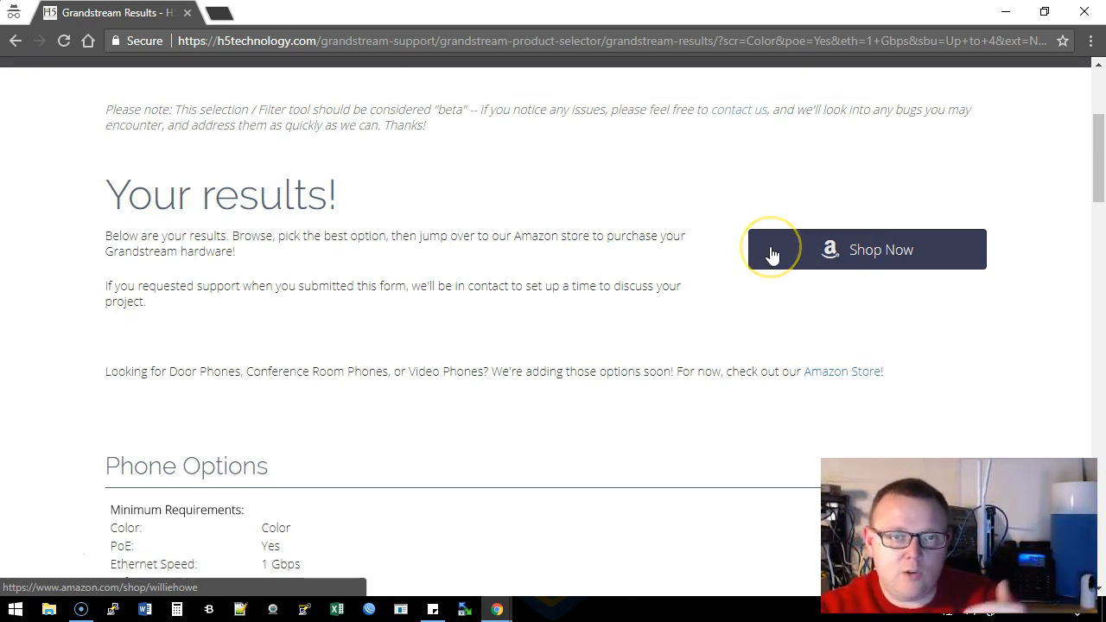
{"action": "scroll", "scroll_direction": "down", "scroll_amount": 3}
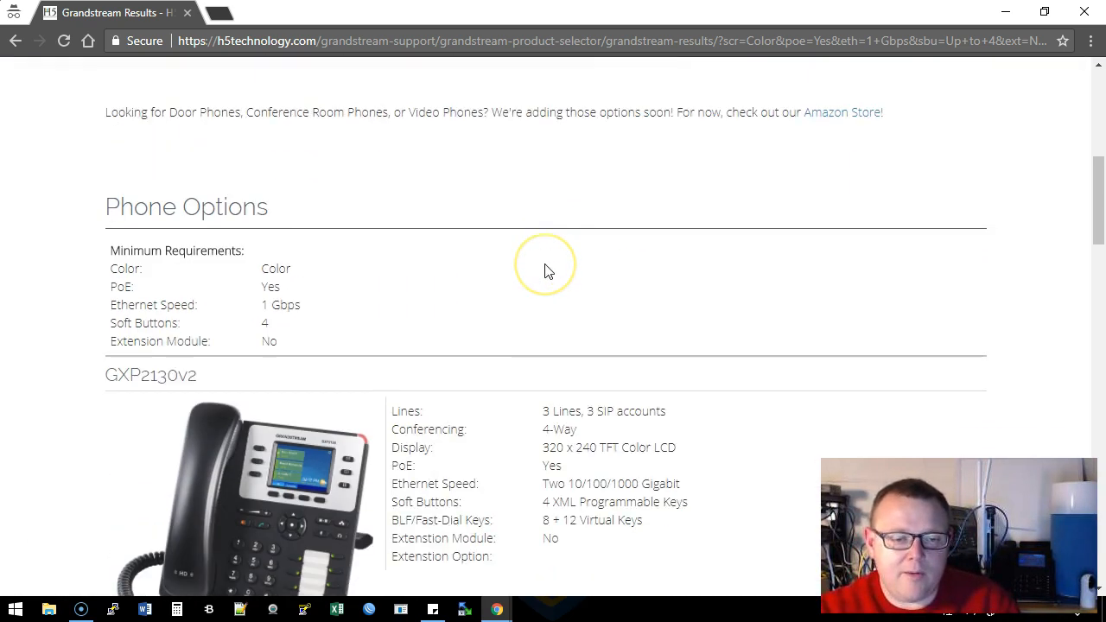
{"action": "scroll", "scroll_direction": "down", "scroll_amount": 3}
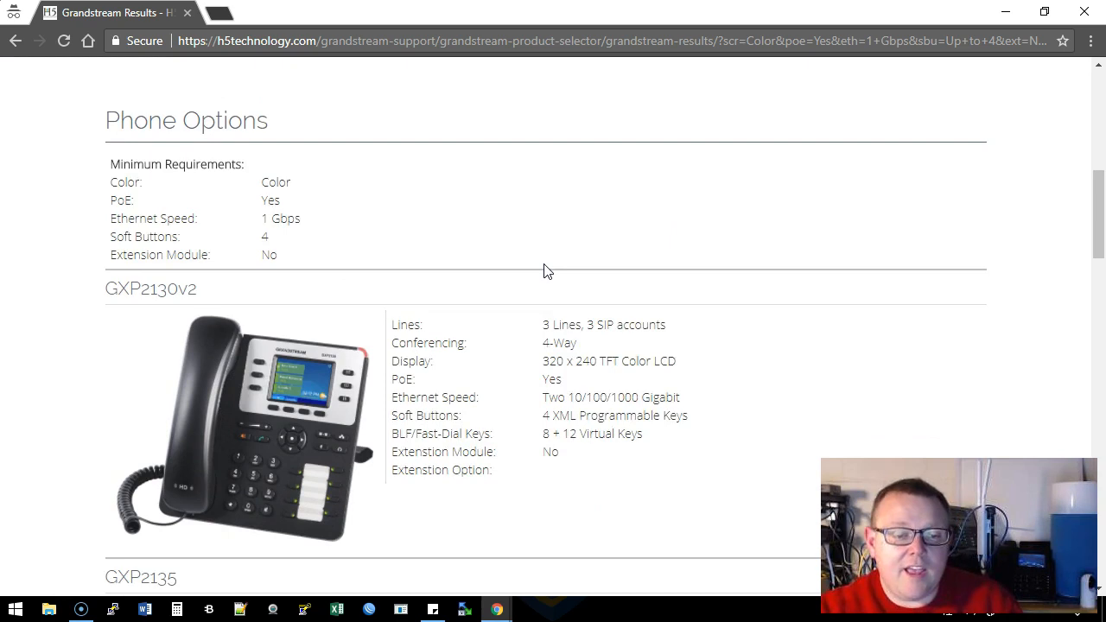
{"action": "scroll", "scroll_direction": "down", "scroll_amount": 3}
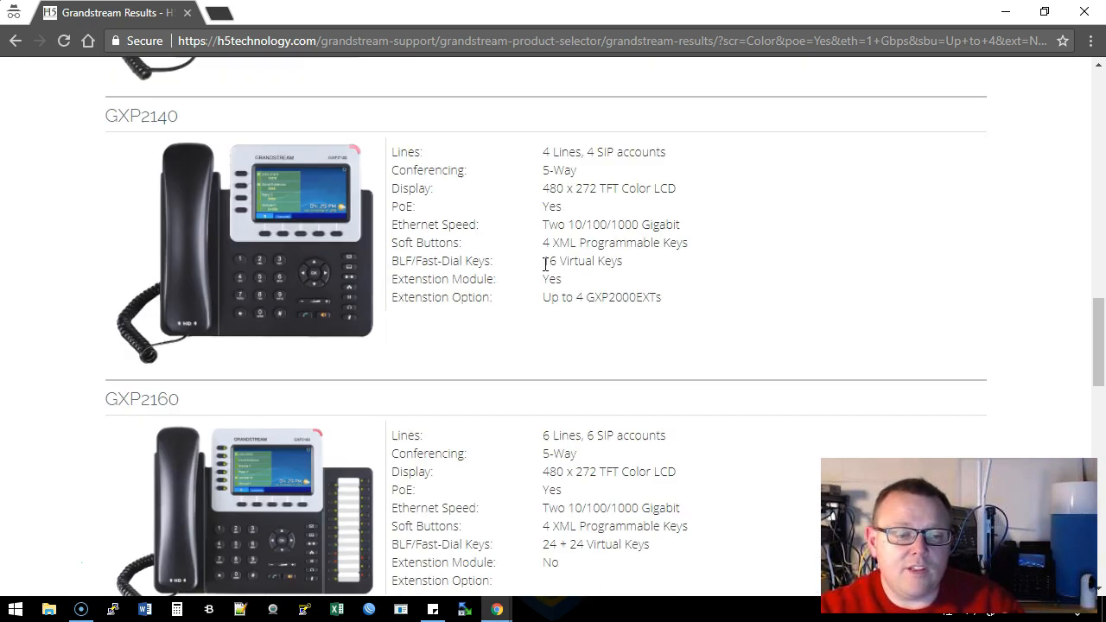
{"action": "scroll", "scroll_direction": "down", "scroll_amount": 3}
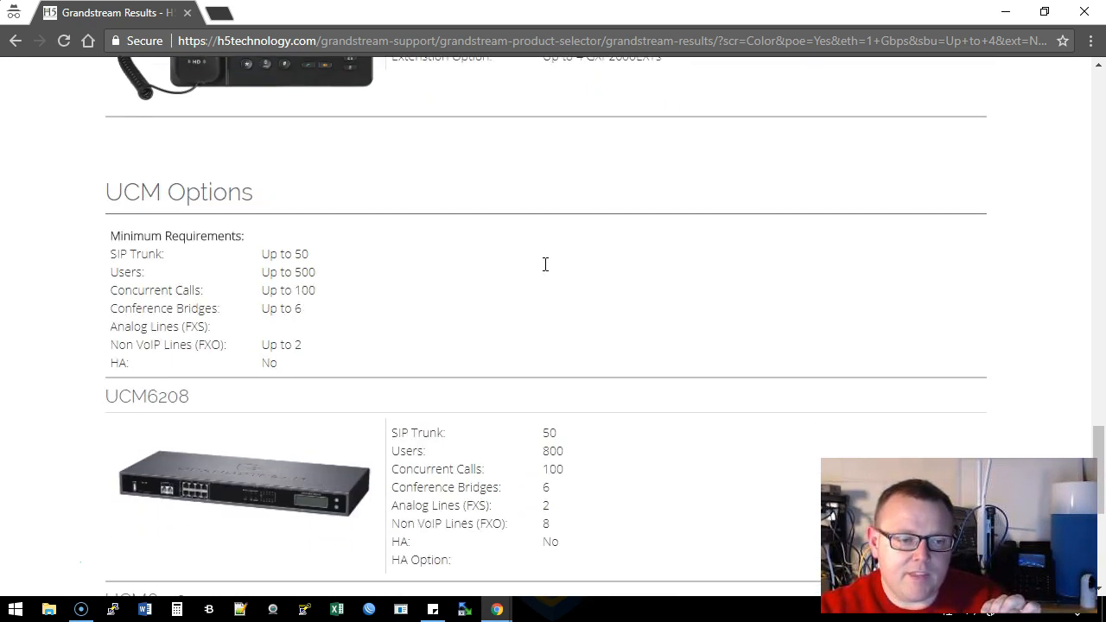
{"action": "scroll", "scroll_direction": "down", "scroll_amount": 3}
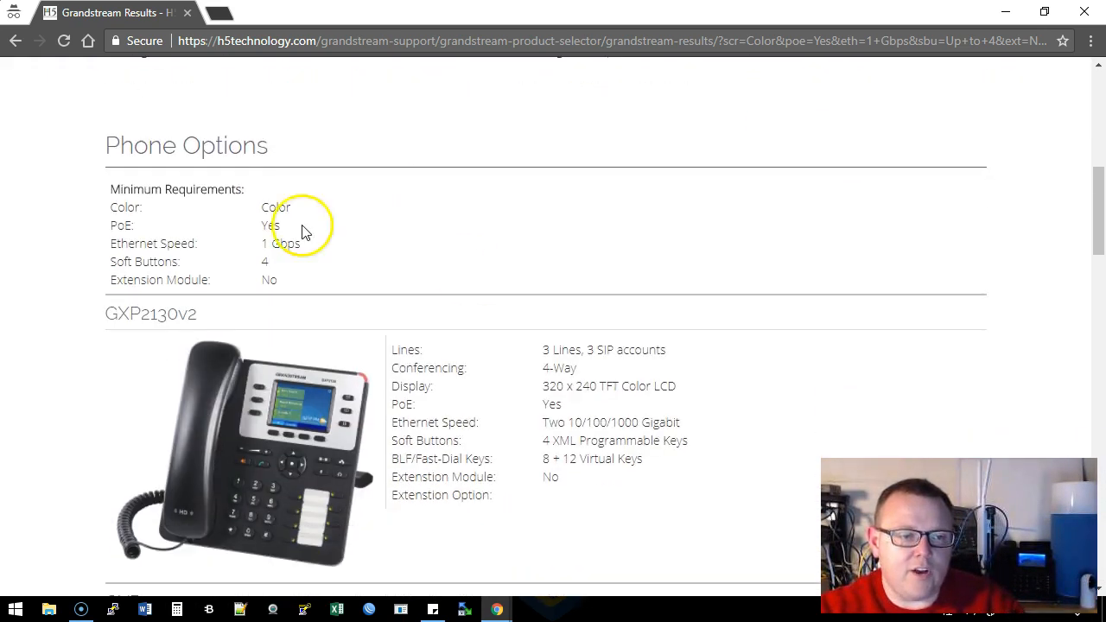
{"action": "mouse_move", "coordinate": [291, 159]}
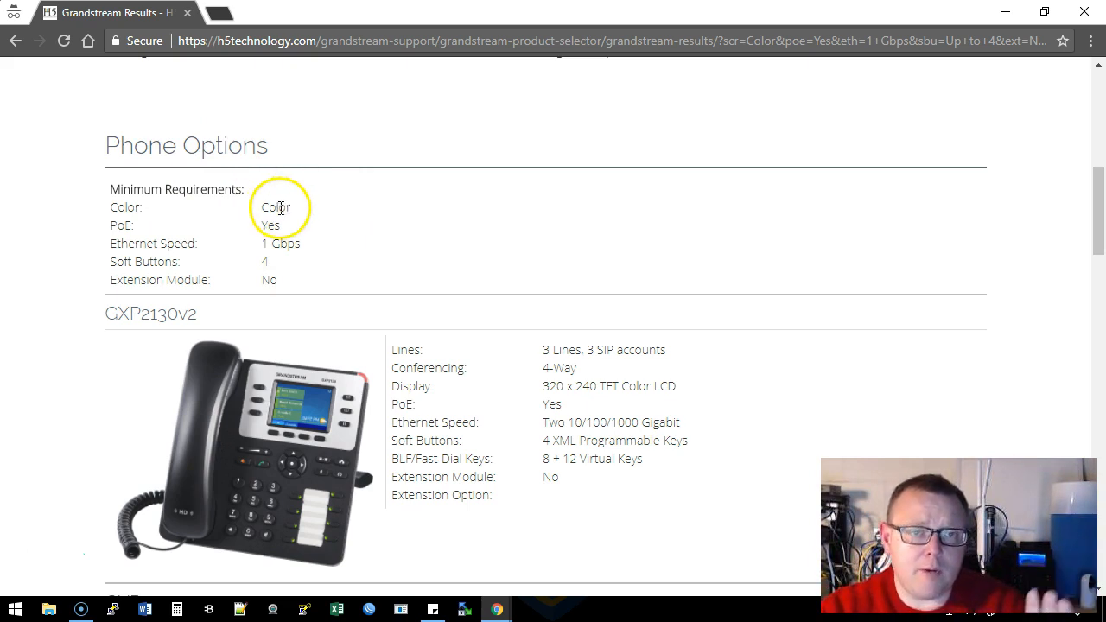
{"action": "mouse_move", "coordinate": [268, 225]}
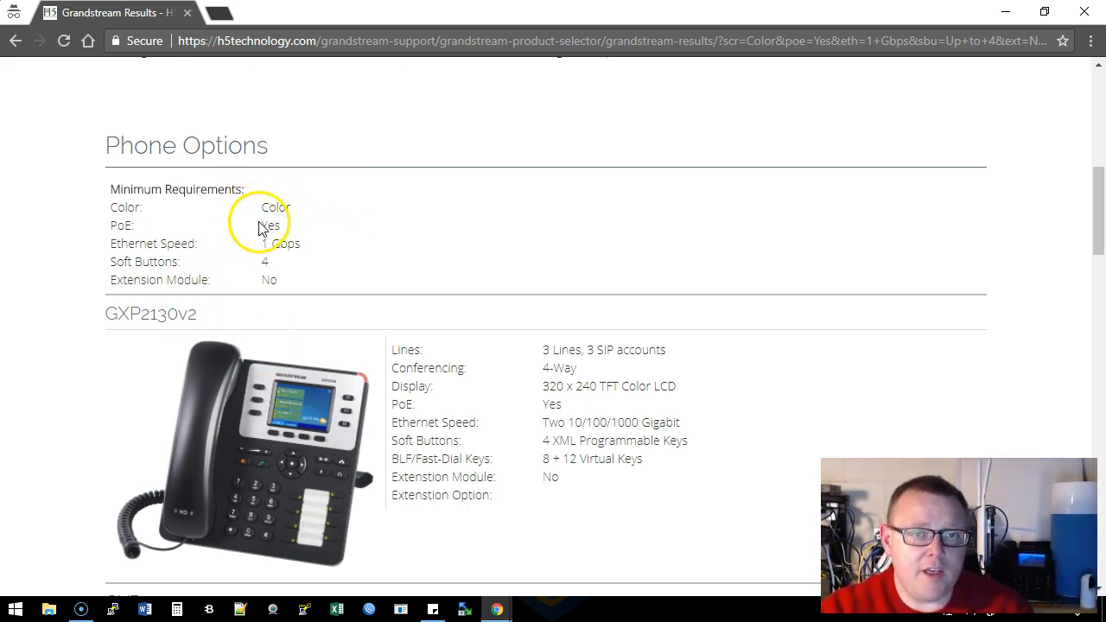
{"action": "mouse_move", "coordinate": [327, 357]}
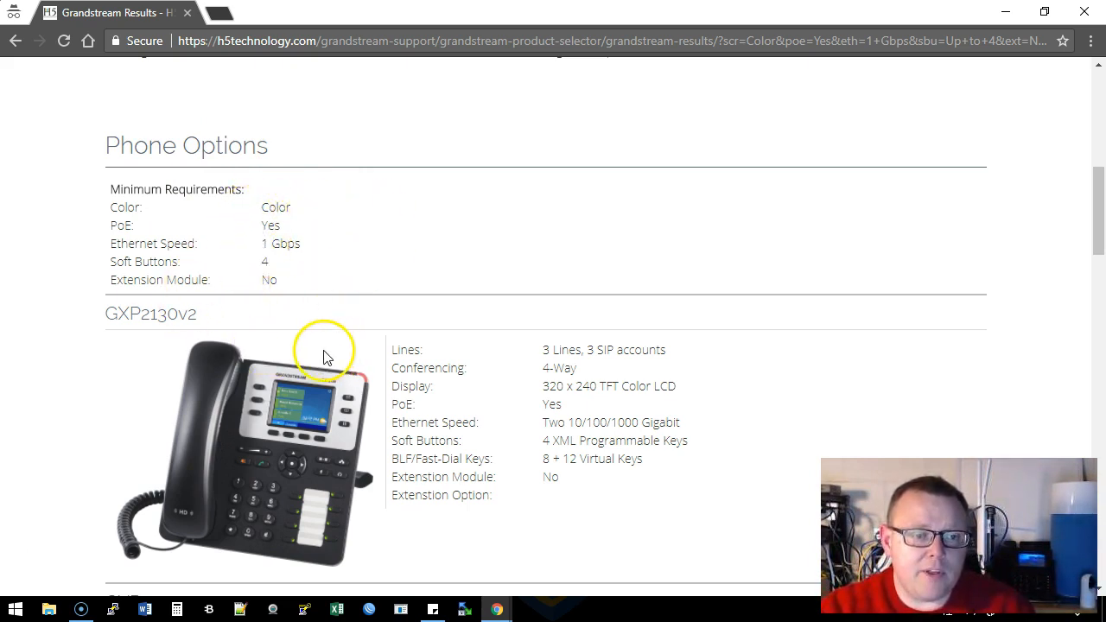
{"action": "mouse_move", "coordinate": [344, 332]}
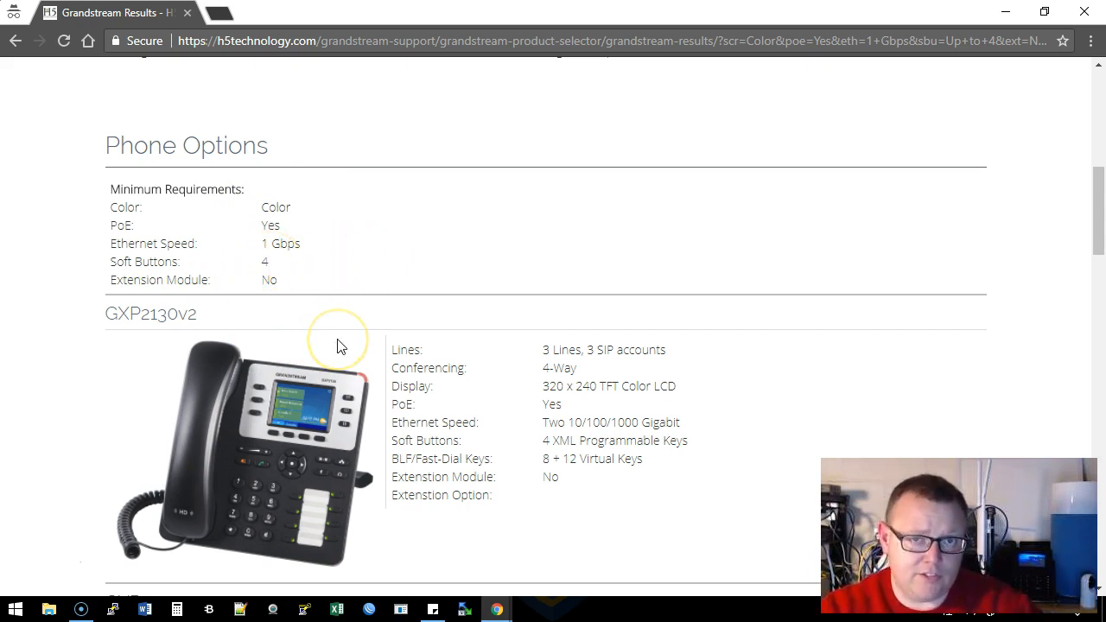
{"action": "scroll", "scroll_direction": "down", "scroll_amount": 3}
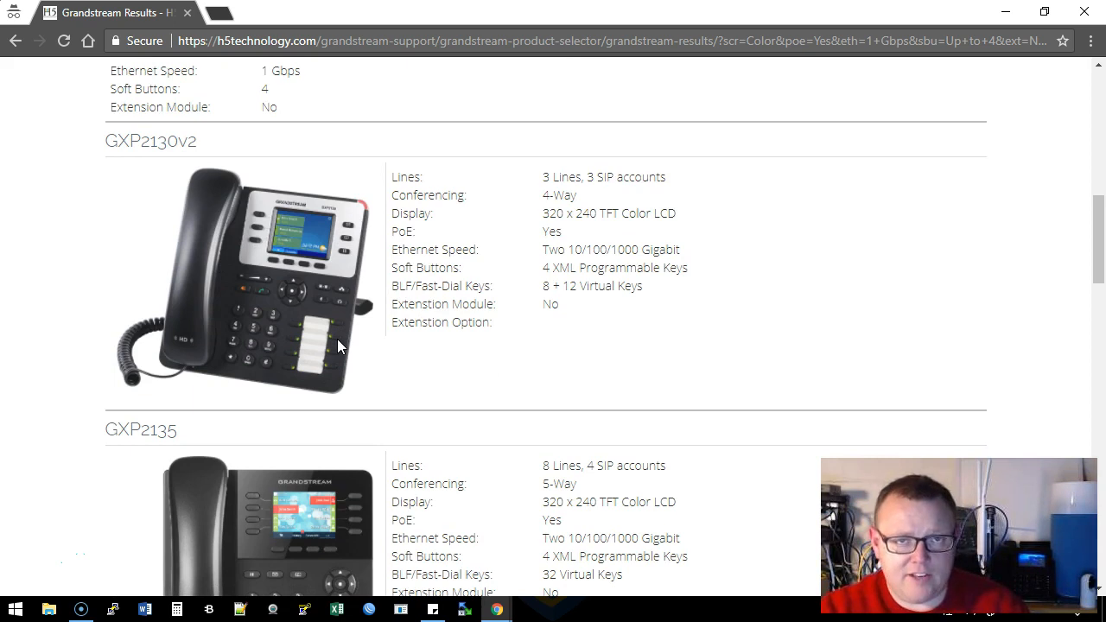
{"action": "scroll", "scroll_direction": "down", "scroll_amount": 3}
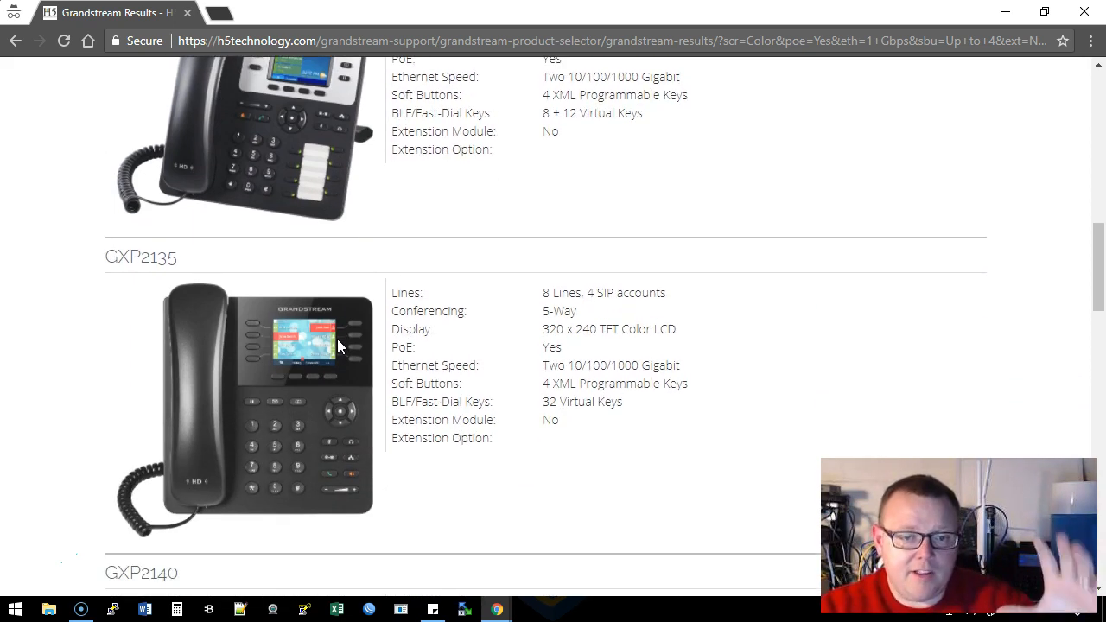
{"action": "scroll", "scroll_direction": "down", "scroll_amount": 3}
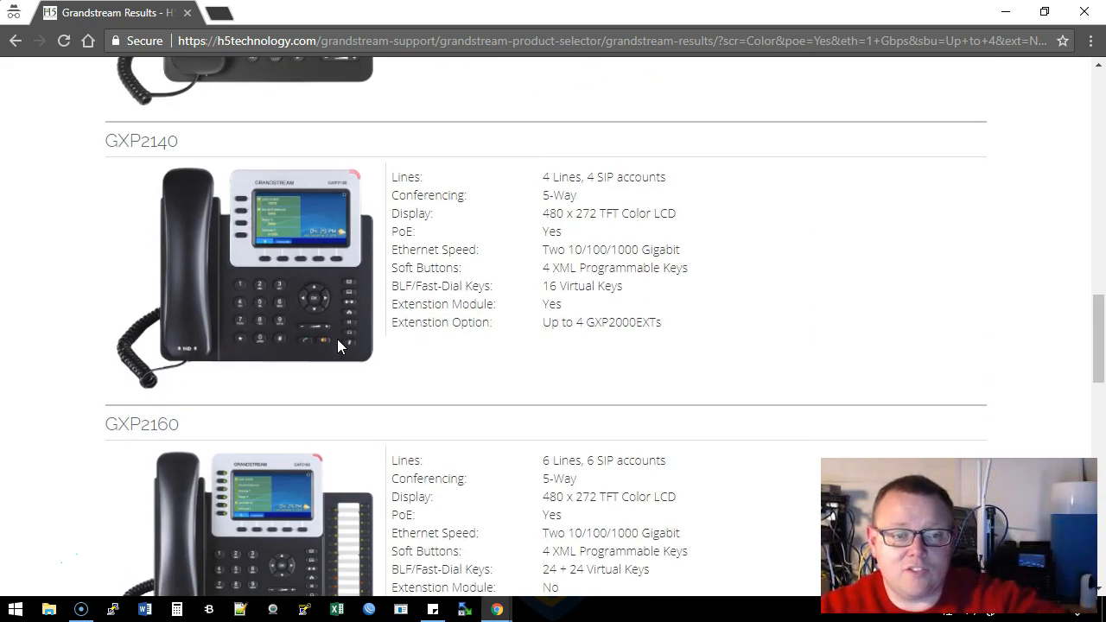
{"action": "scroll", "scroll_direction": "down", "scroll_amount": 3}
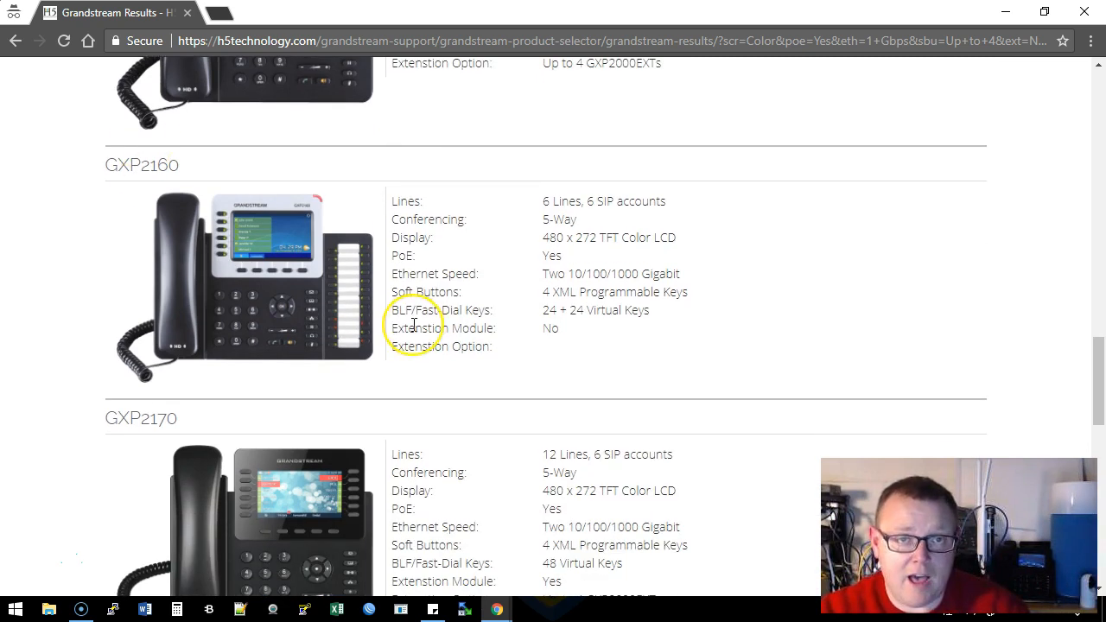
{"action": "scroll", "scroll_direction": "down", "scroll_amount": 3}
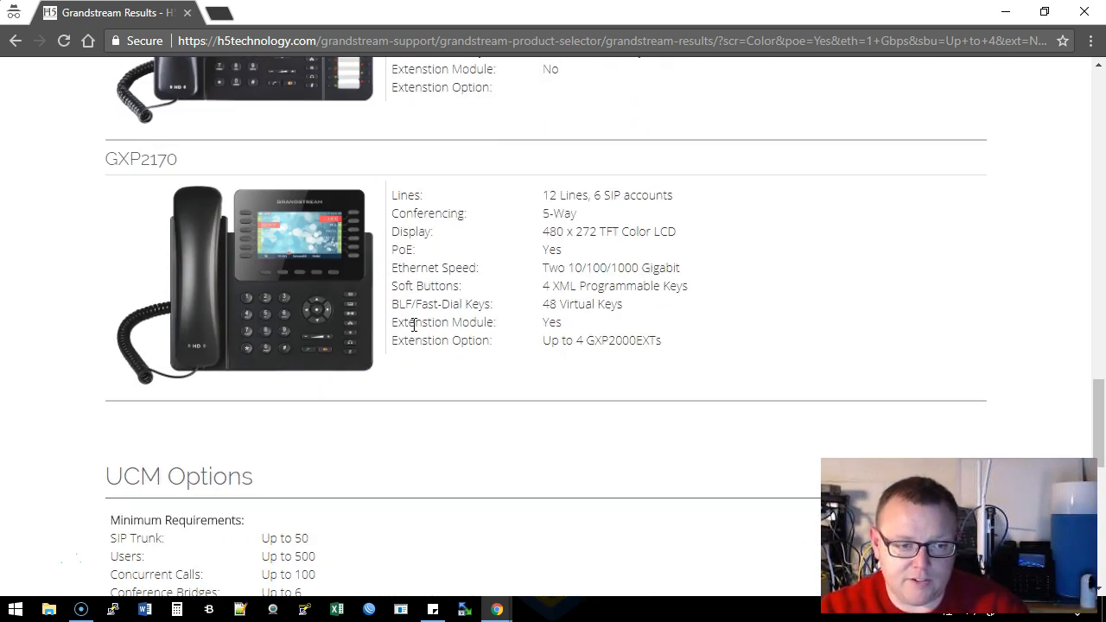
{"action": "scroll", "scroll_direction": "down", "scroll_amount": 3}
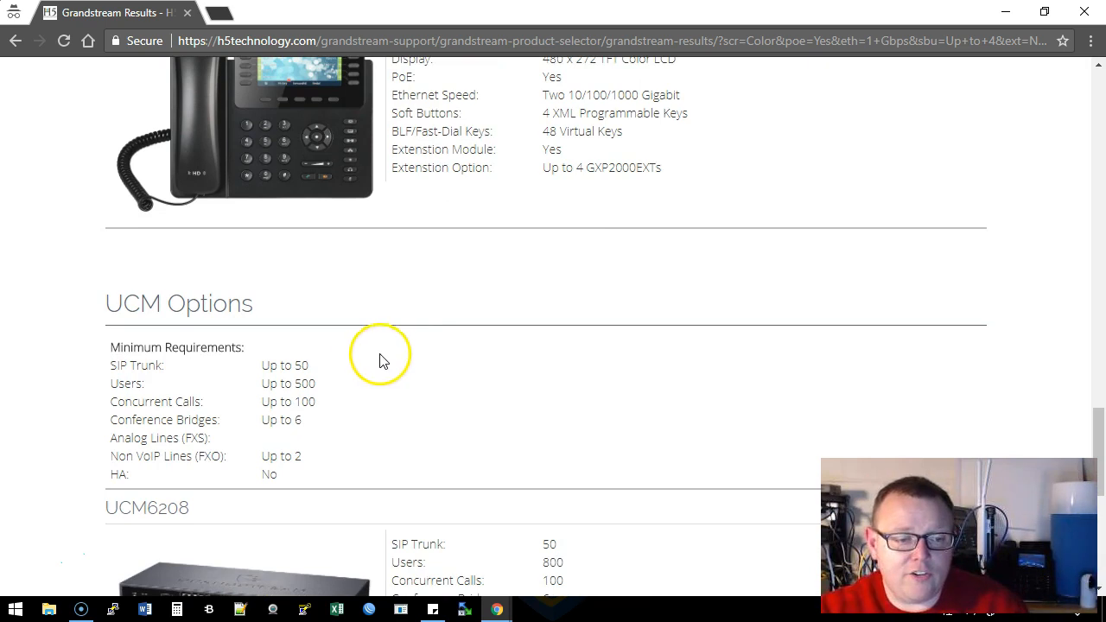
{"action": "scroll", "scroll_direction": "down", "scroll_amount": 3}
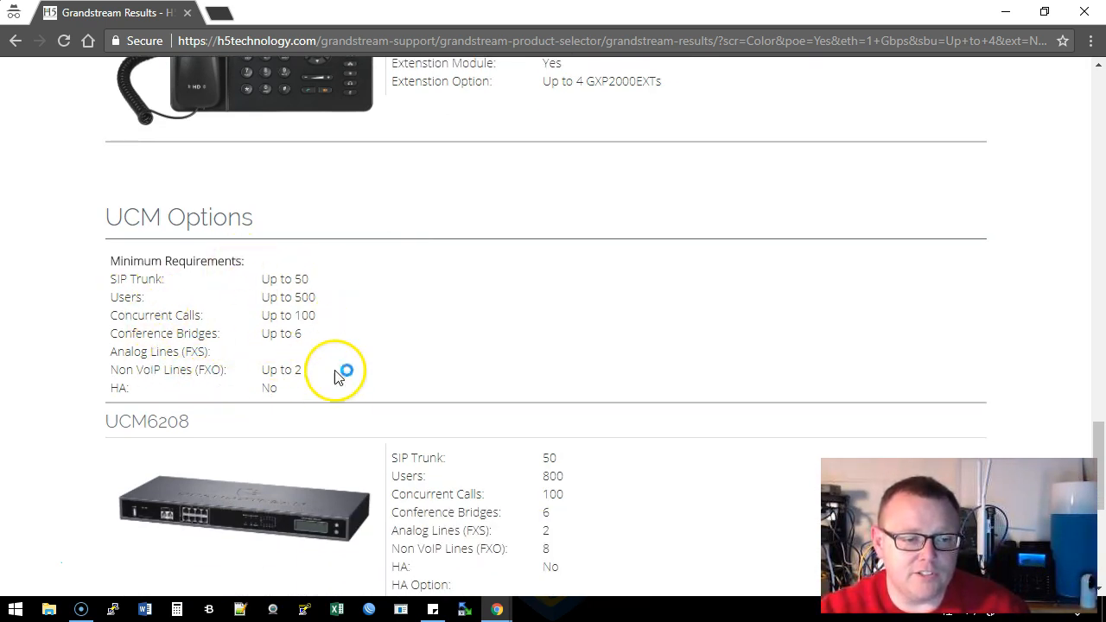
{"action": "scroll", "scroll_direction": "down", "scroll_amount": 3}
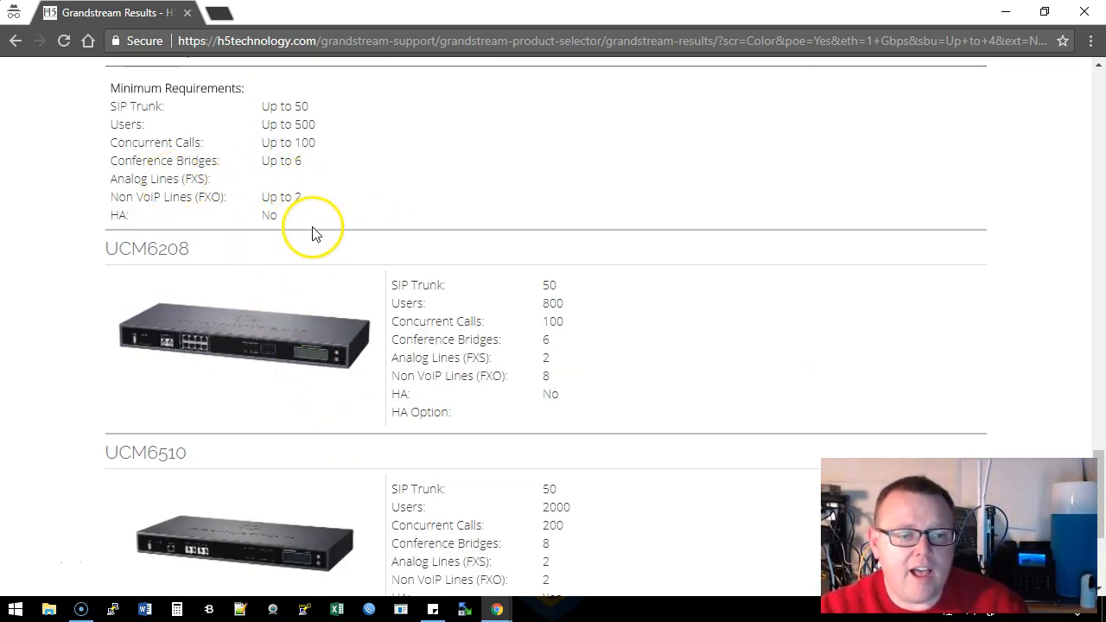
{"action": "scroll", "scroll_direction": "down", "scroll_amount": 3}
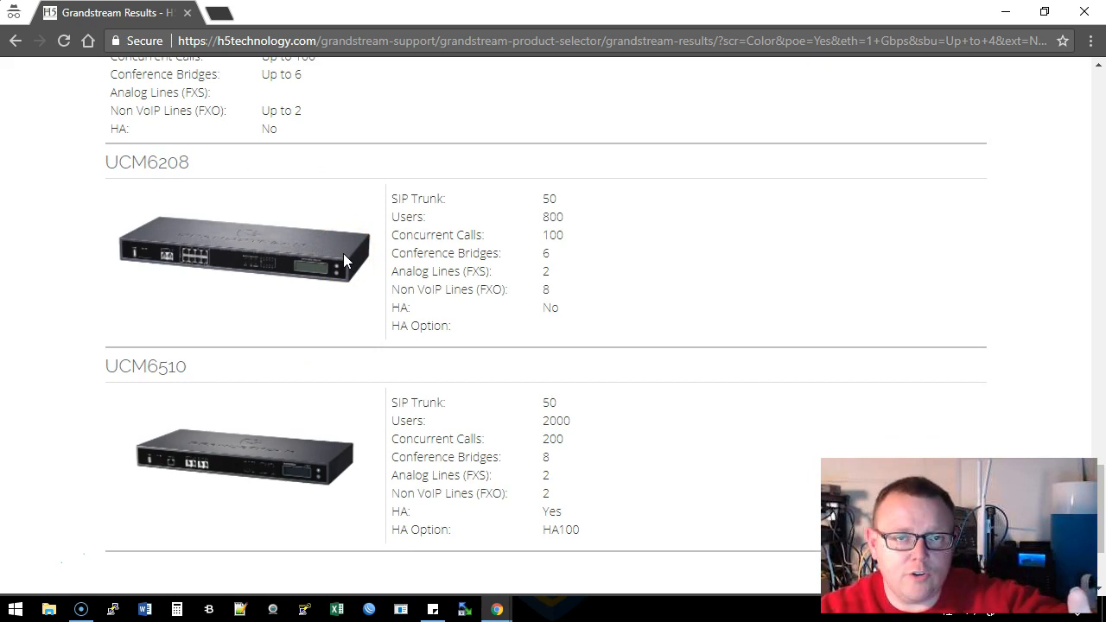
{"action": "scroll", "scroll_direction": "down", "scroll_amount": 3}
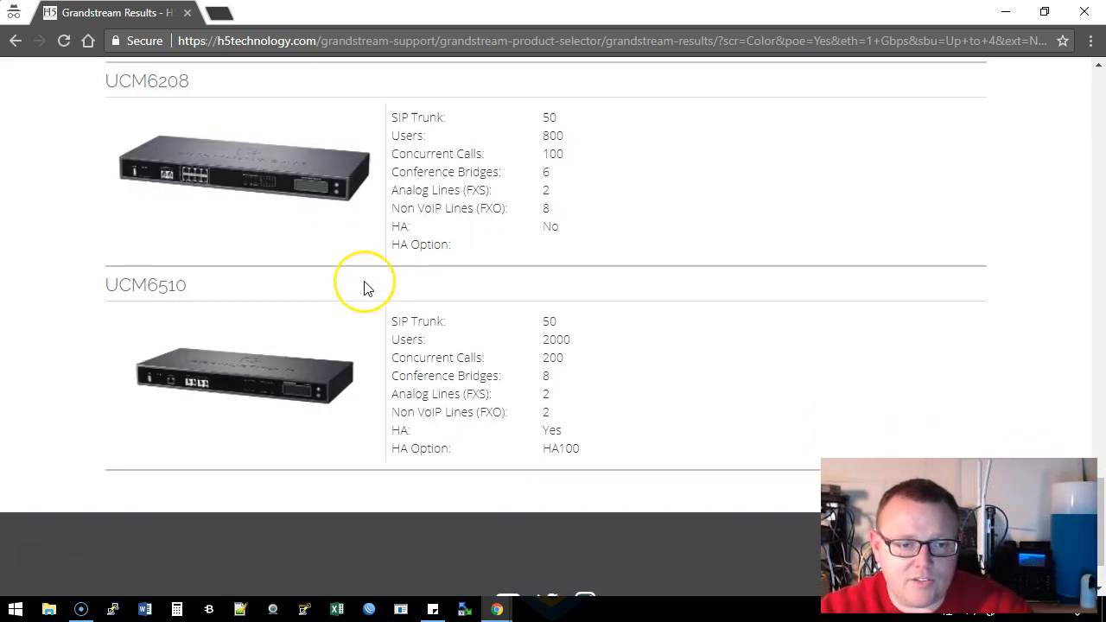
{"action": "scroll", "scroll_direction": "down", "scroll_amount": 3}
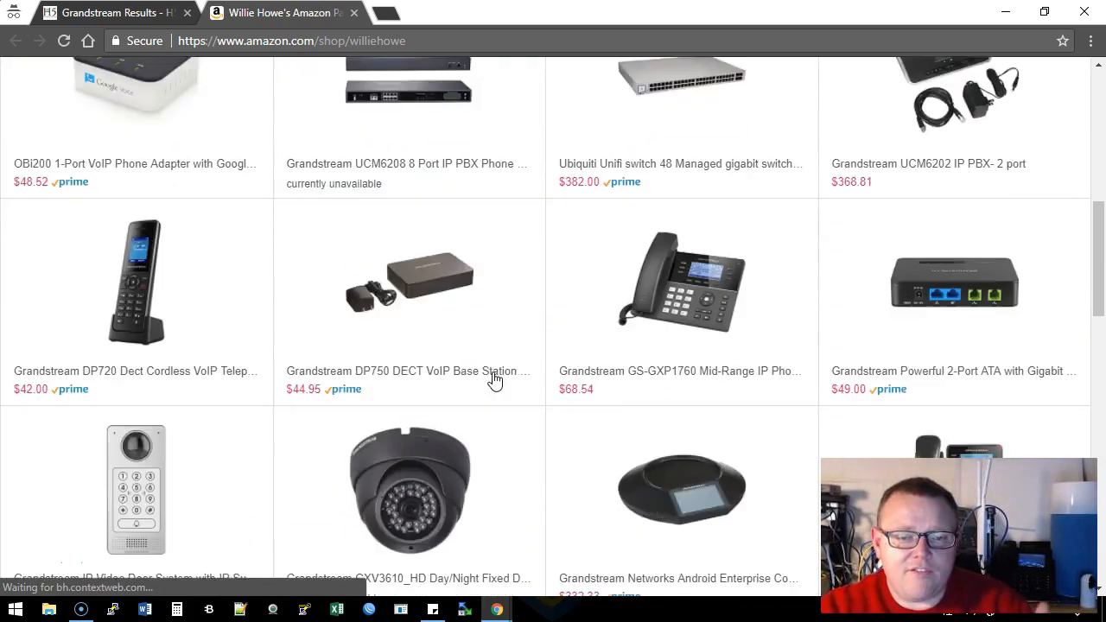
{"action": "scroll", "scroll_direction": "down", "scroll_amount": 3}
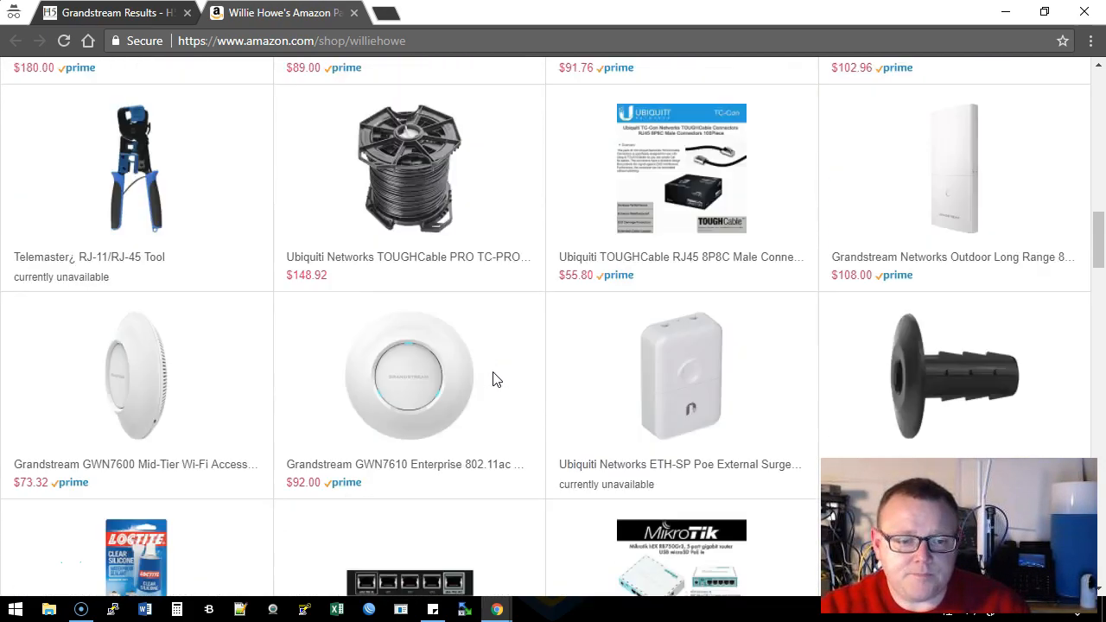
{"action": "scroll", "scroll_direction": "down", "scroll_amount": 3}
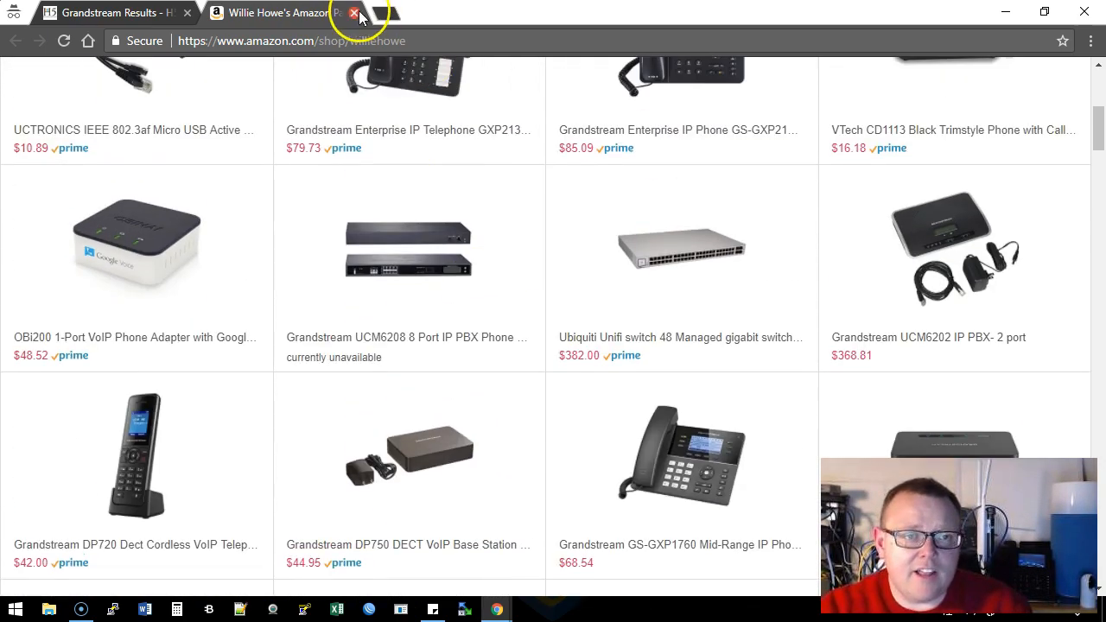
{"action": "left_click", "coordinate": [354, 13]}
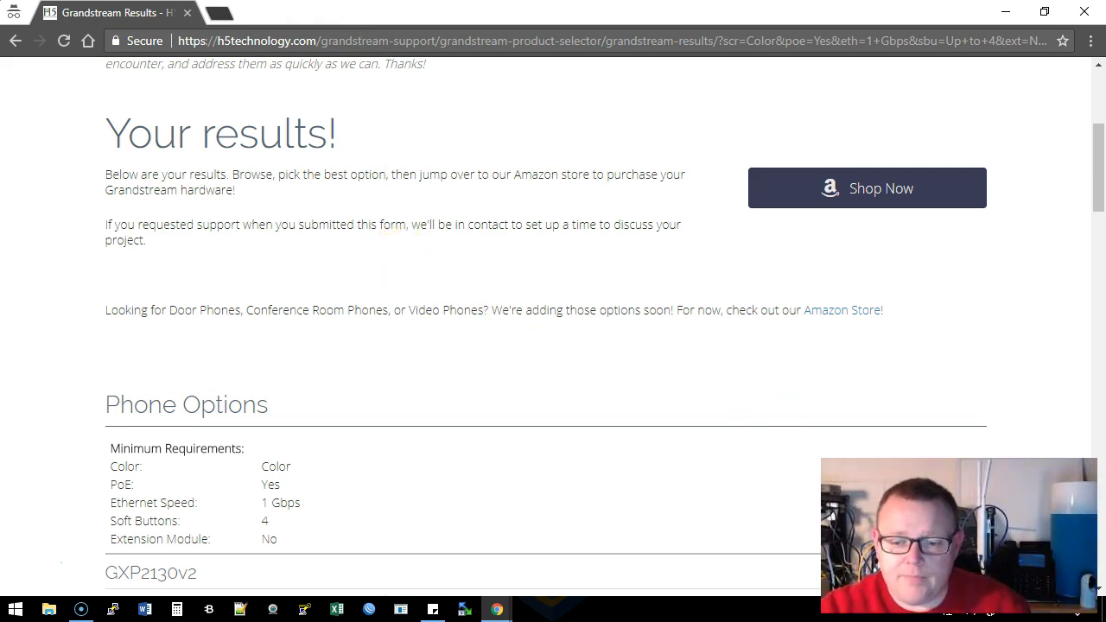